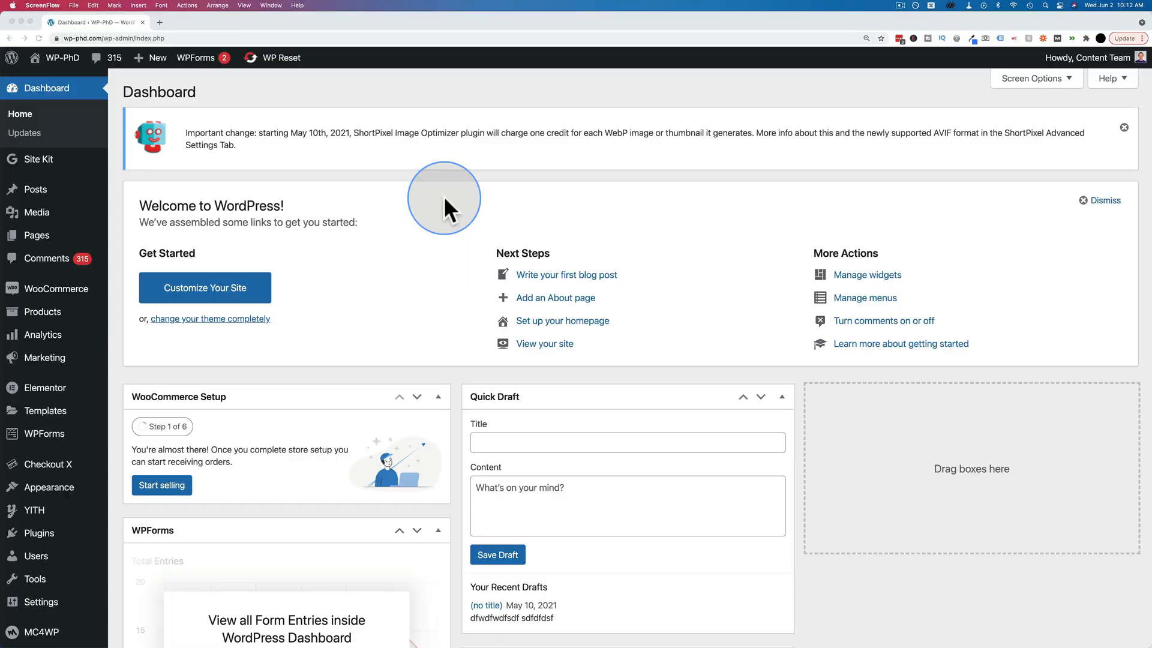
mouse_move(136, 569)
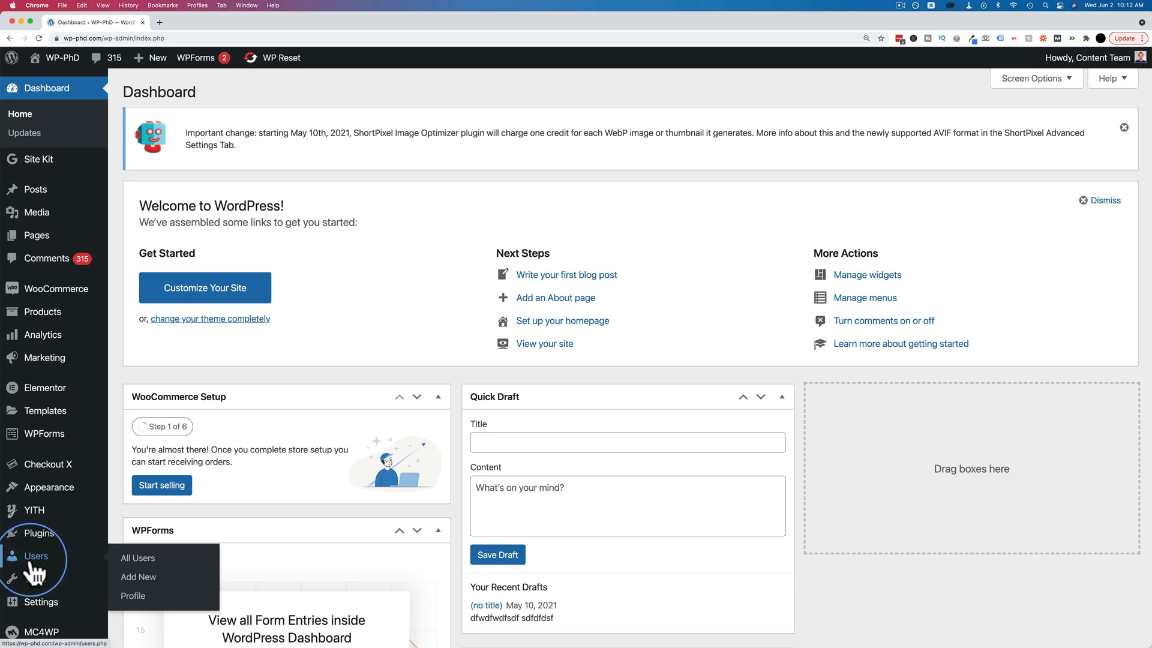
Go to the Users list and start adding a new user
click(136, 558)
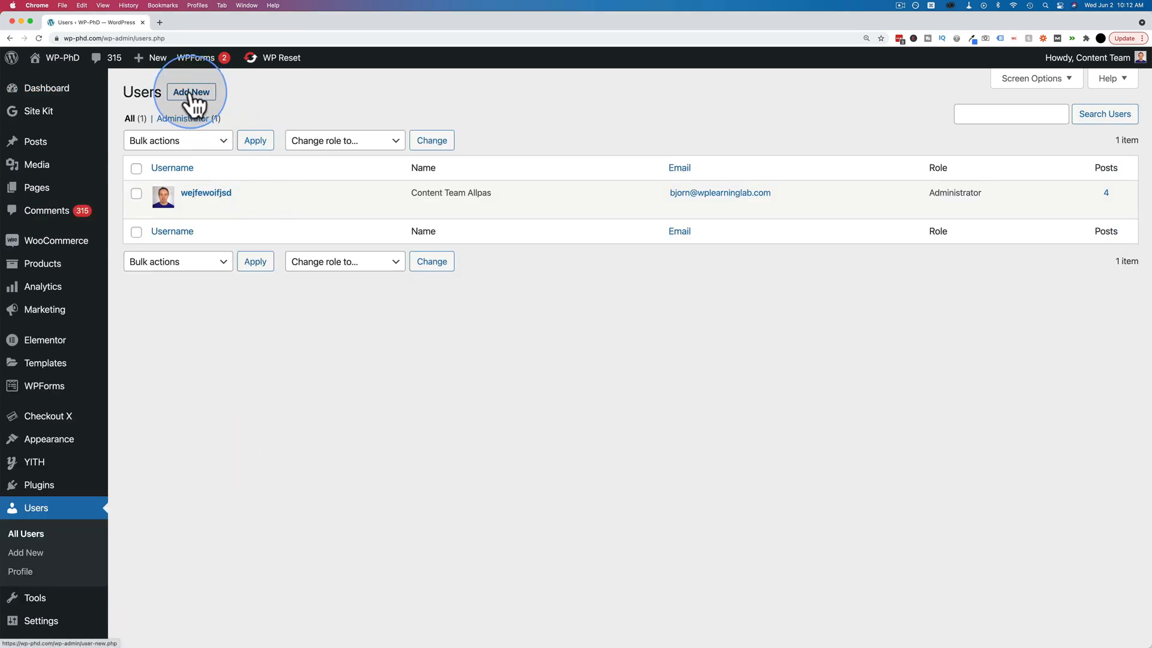
mouse_move(25, 552)
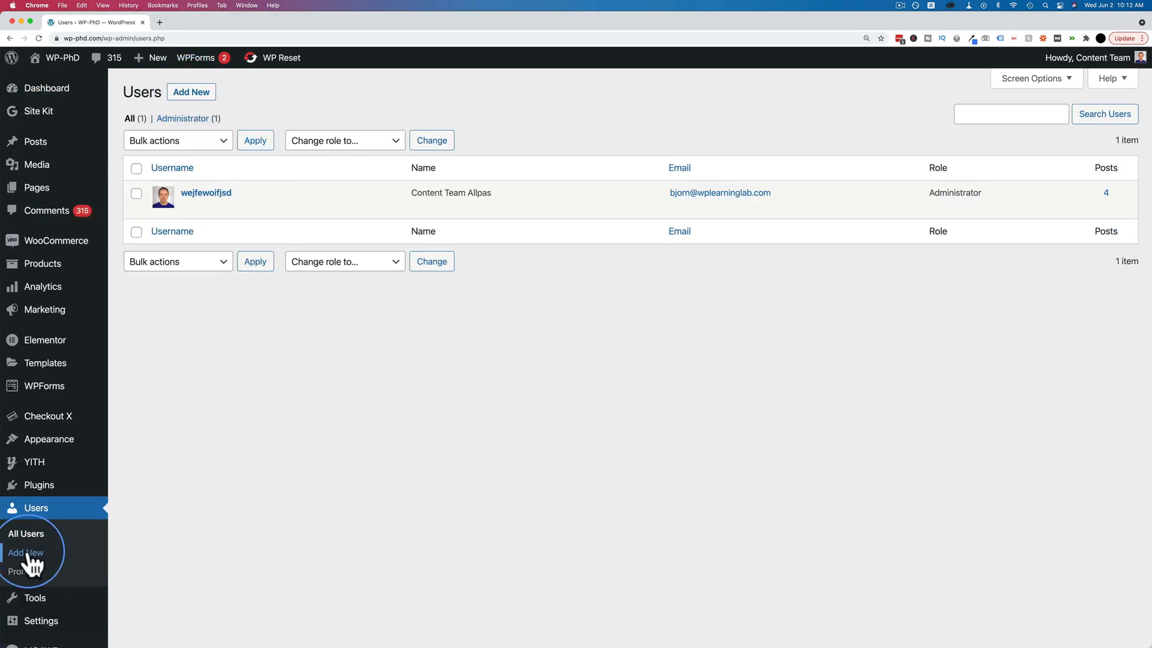
mouse_move(25, 552)
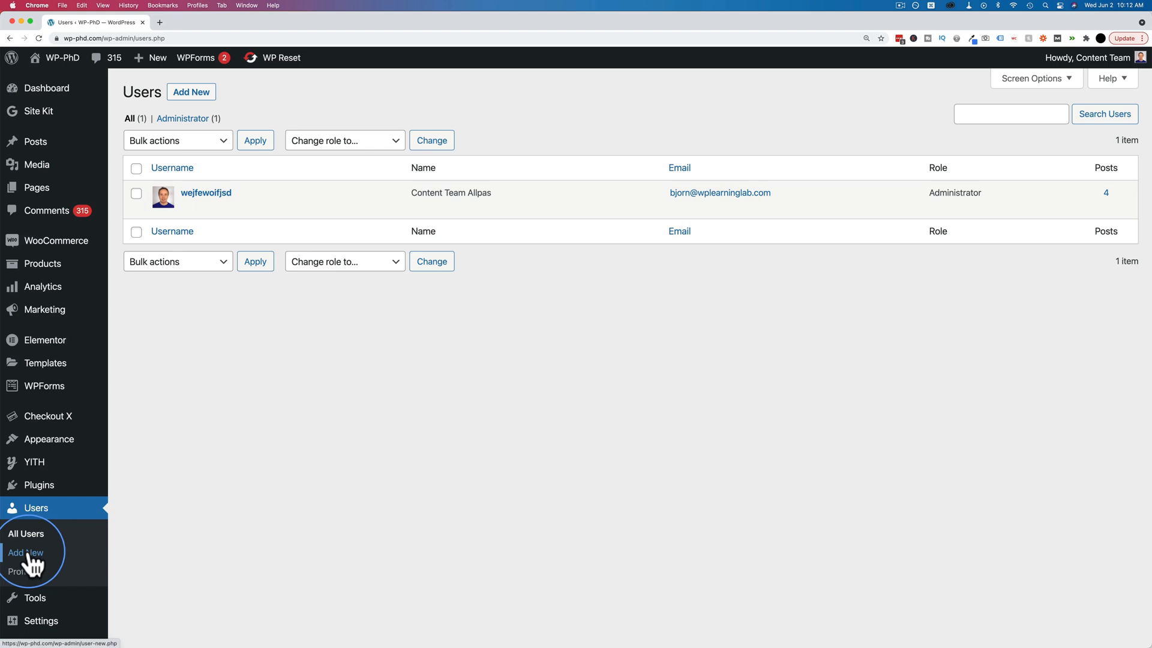
mouse_move(190, 93)
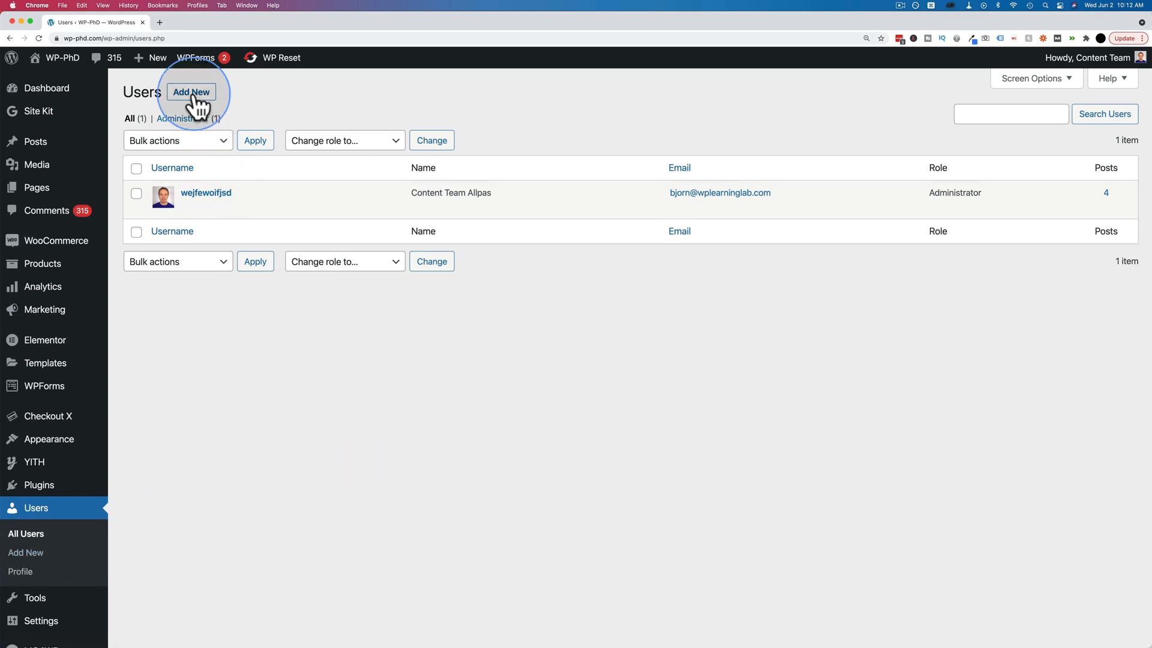
click(191, 92)
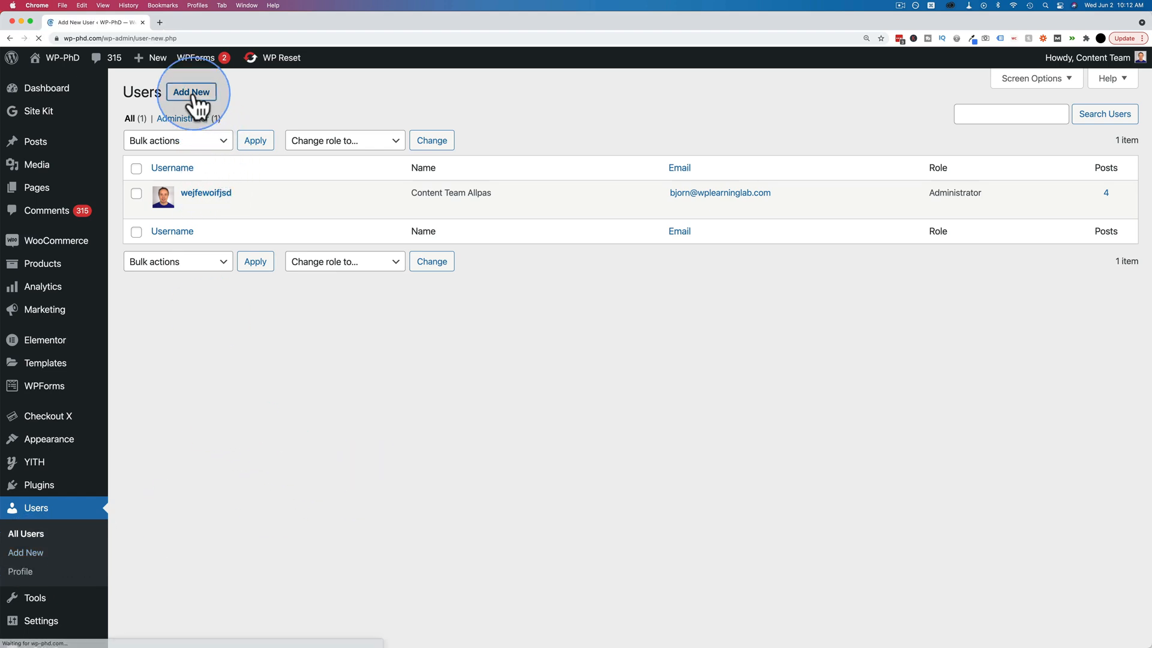
click(191, 92)
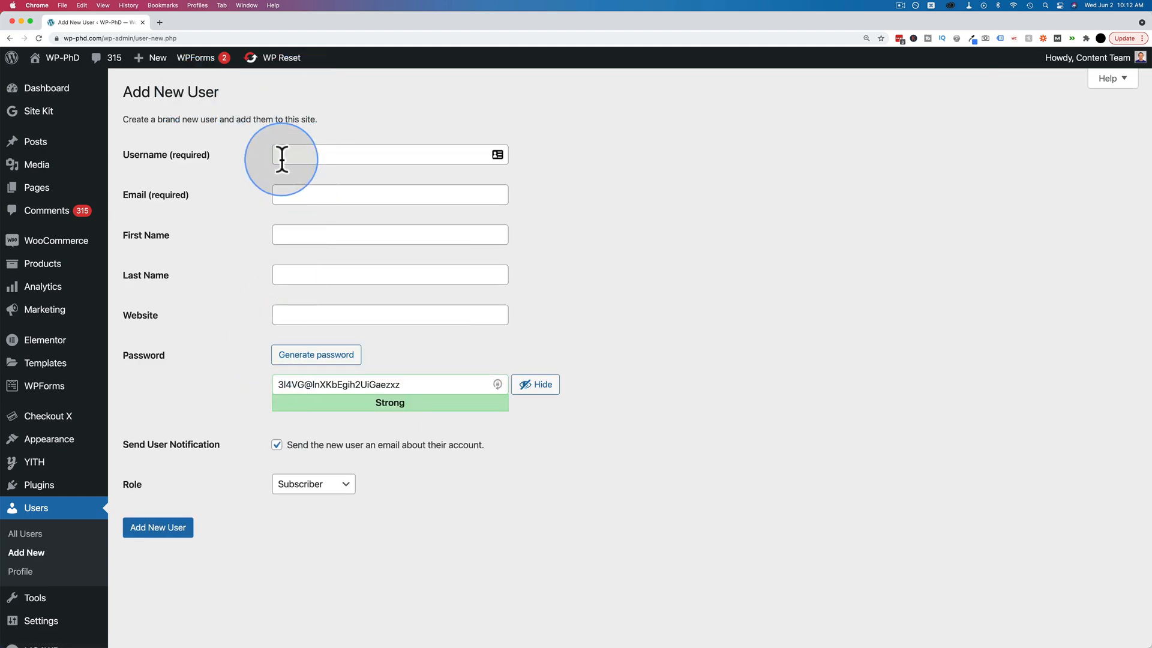
mouse_move(214, 183)
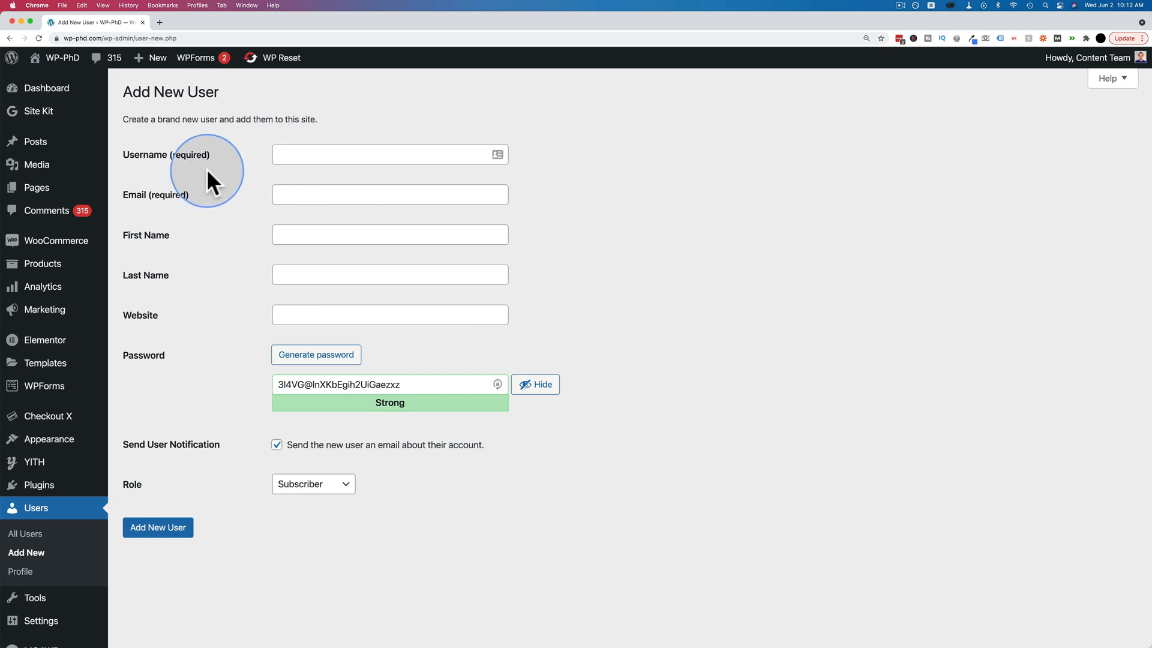
mouse_move(188, 168)
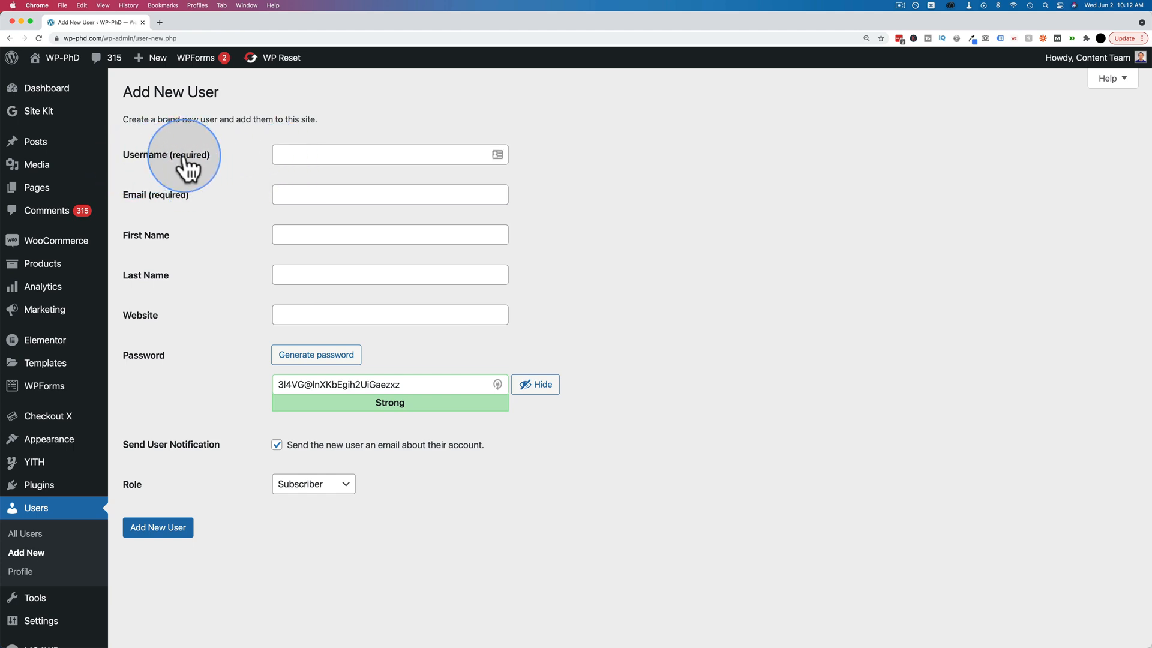
mouse_move(263, 408)
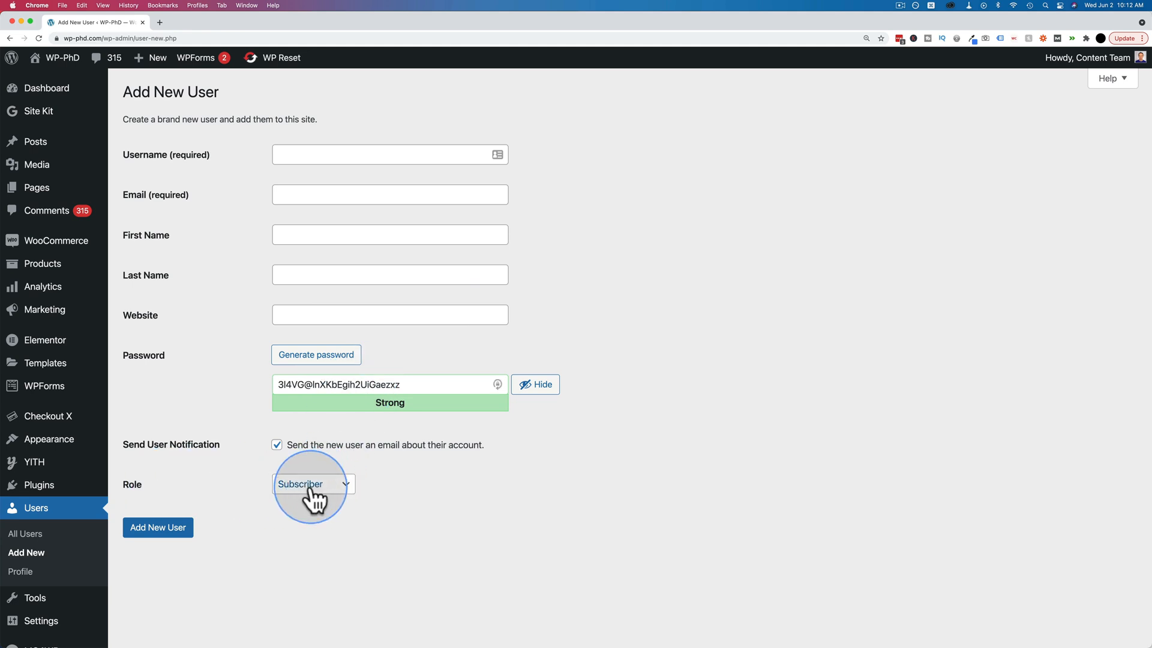
text(Jane)
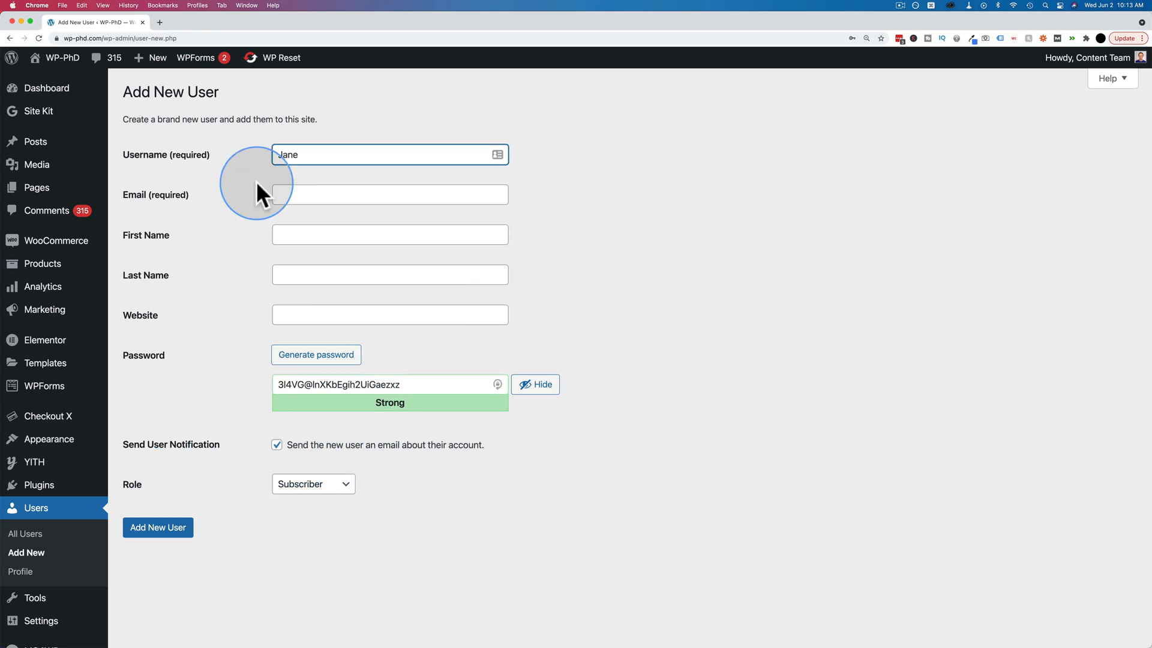
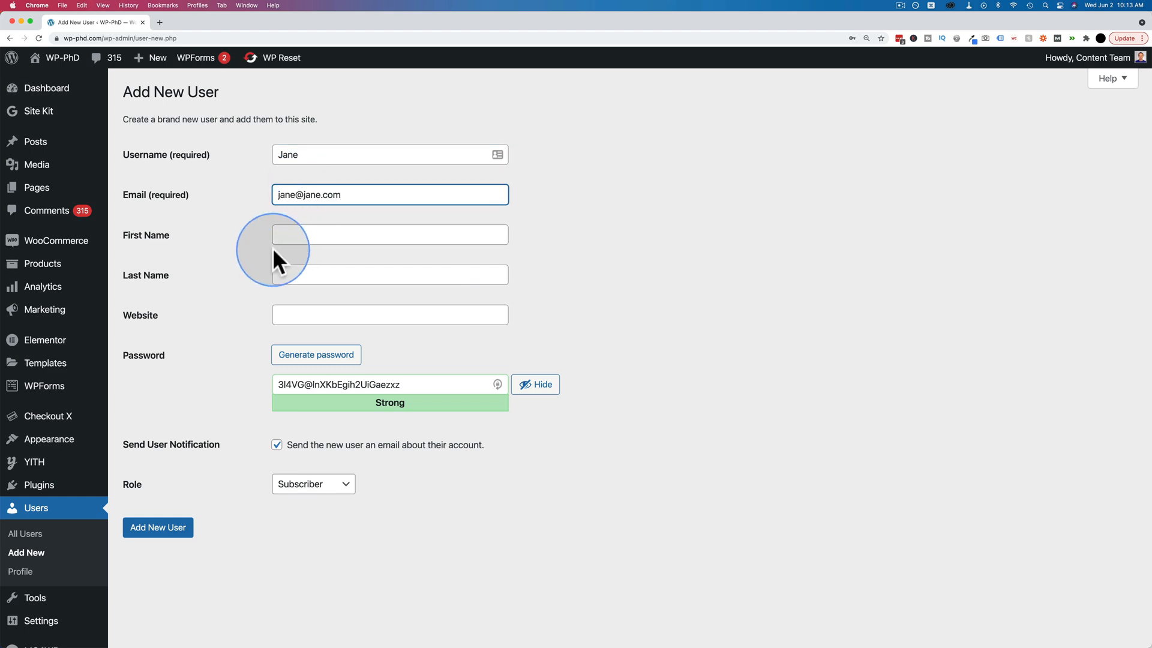
scroll(down, 3)
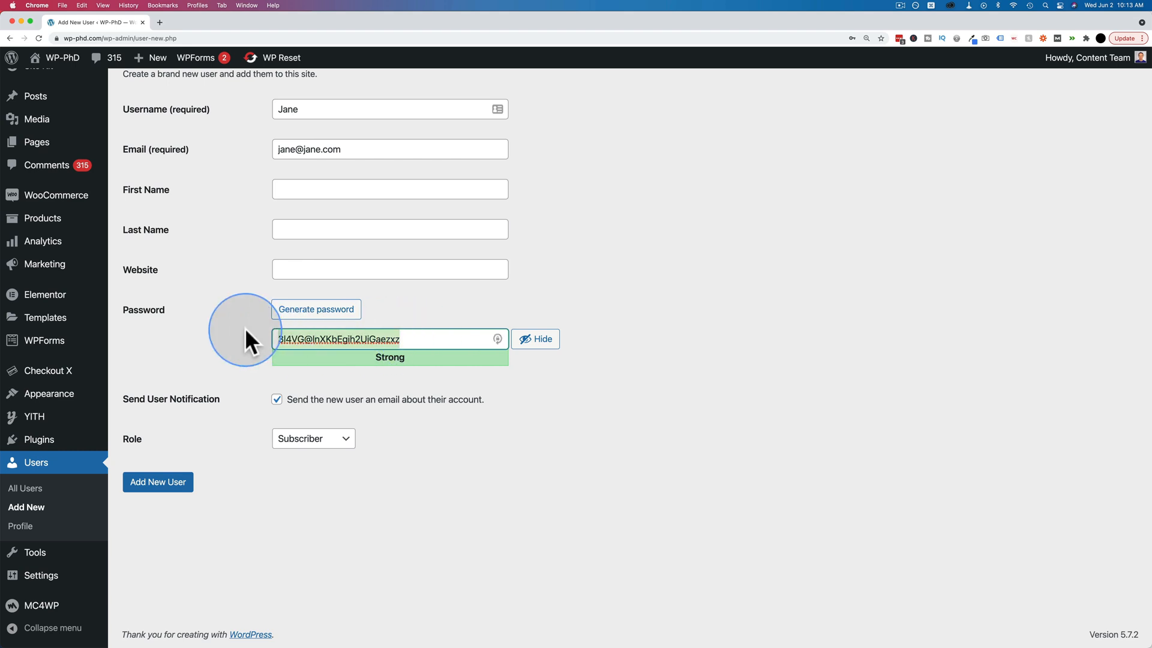
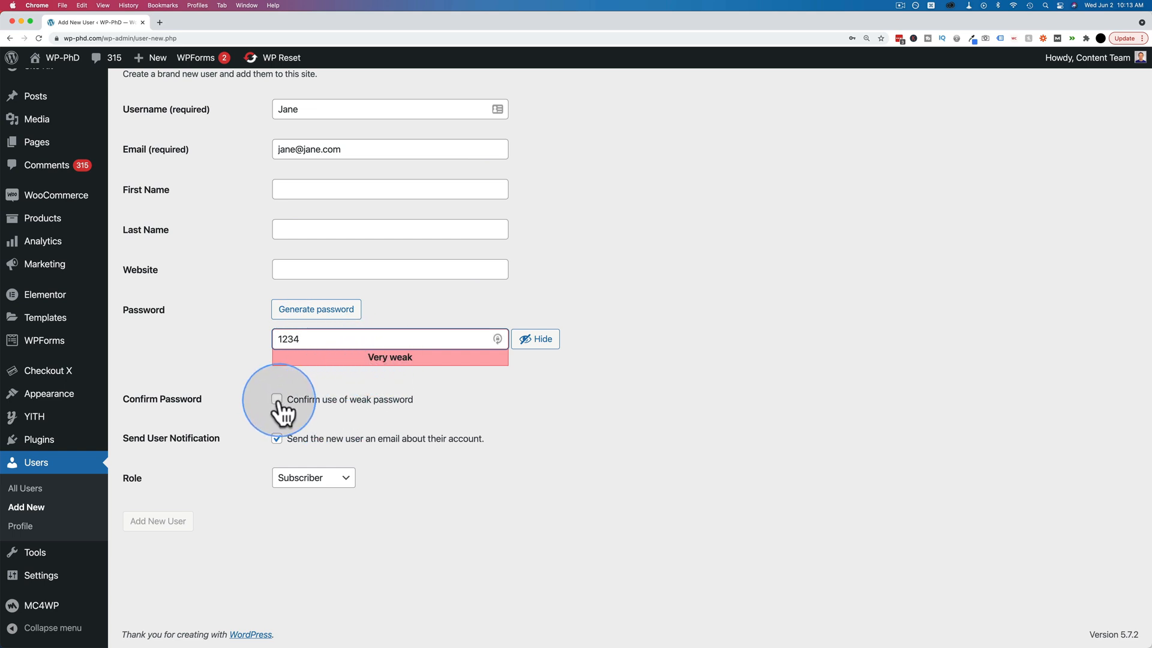
click(277, 399)
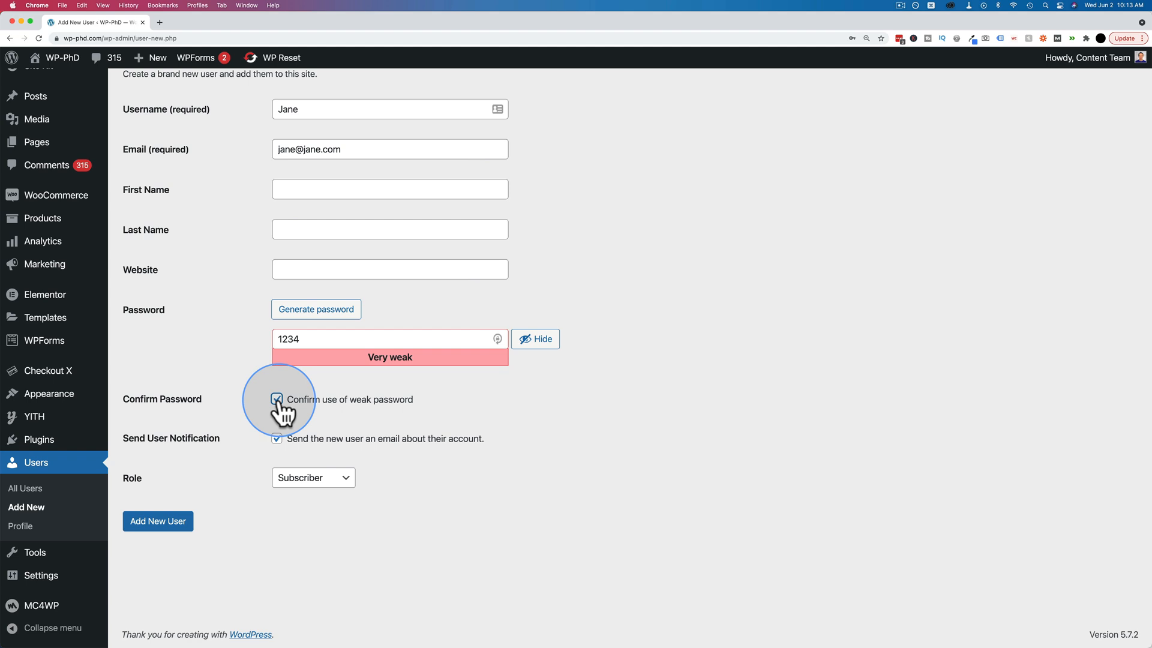
click(277, 399)
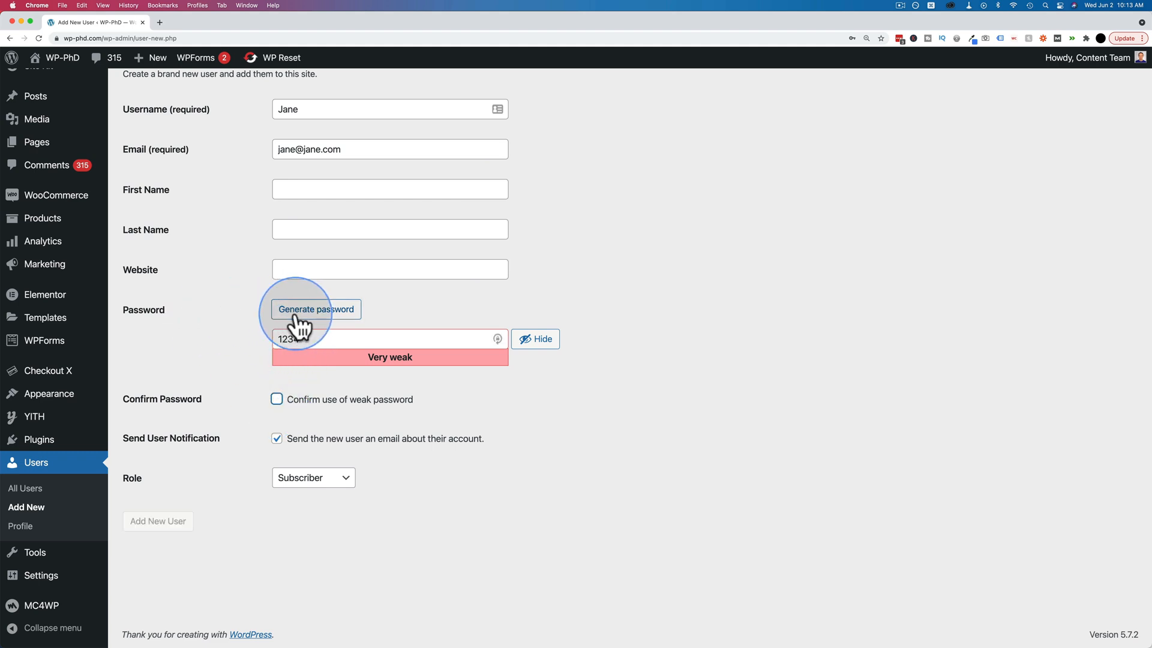
Replace the weak password with a freshly generated strong one
click(315, 309)
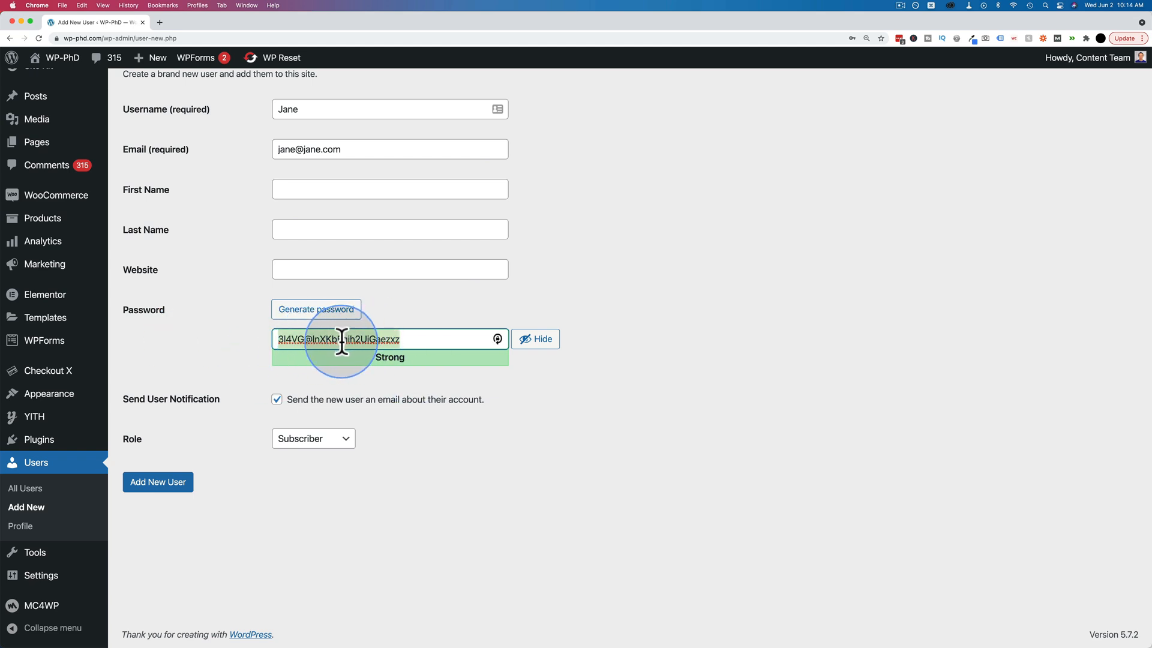
mouse_move(277, 399)
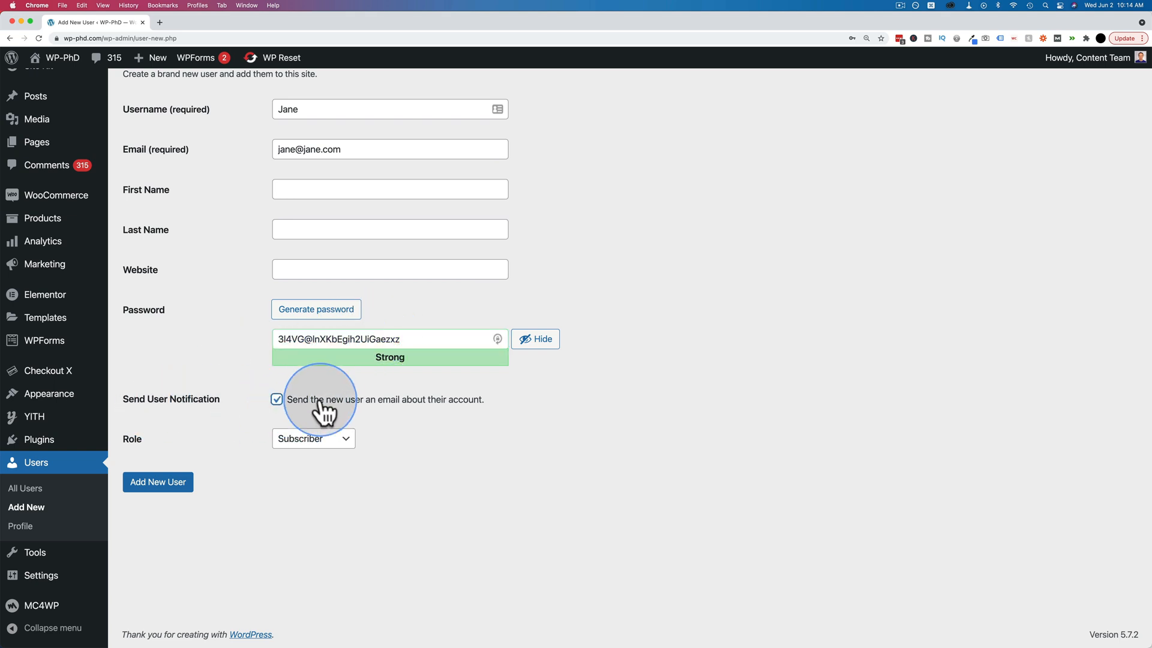
mouse_move(460, 417)
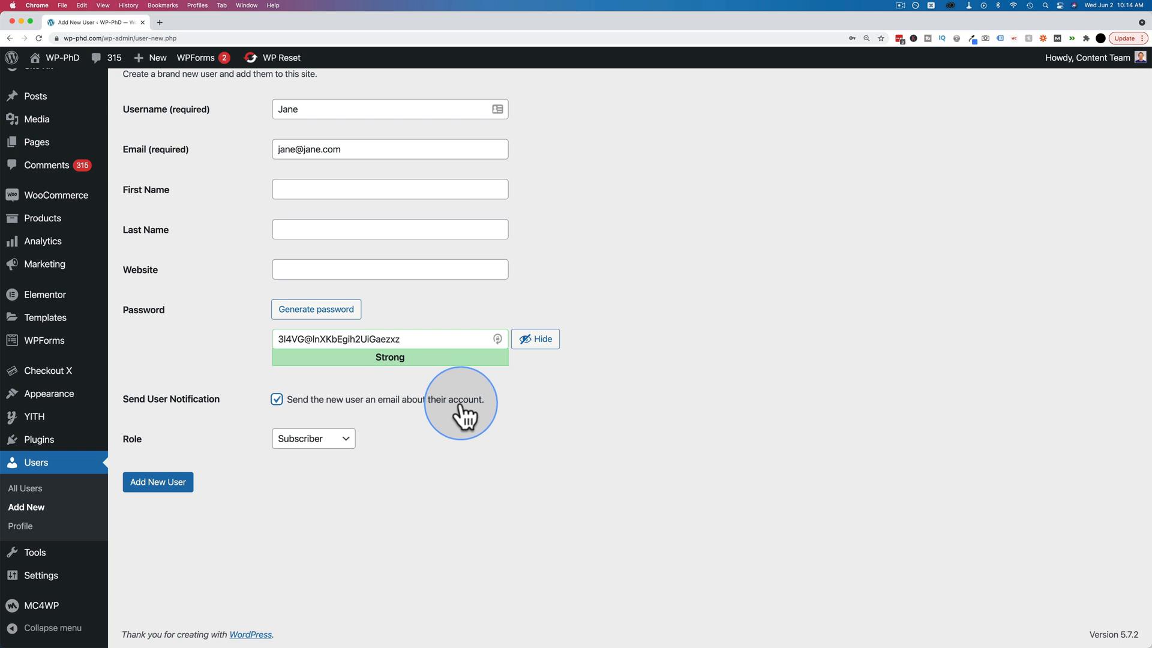
mouse_move(283, 416)
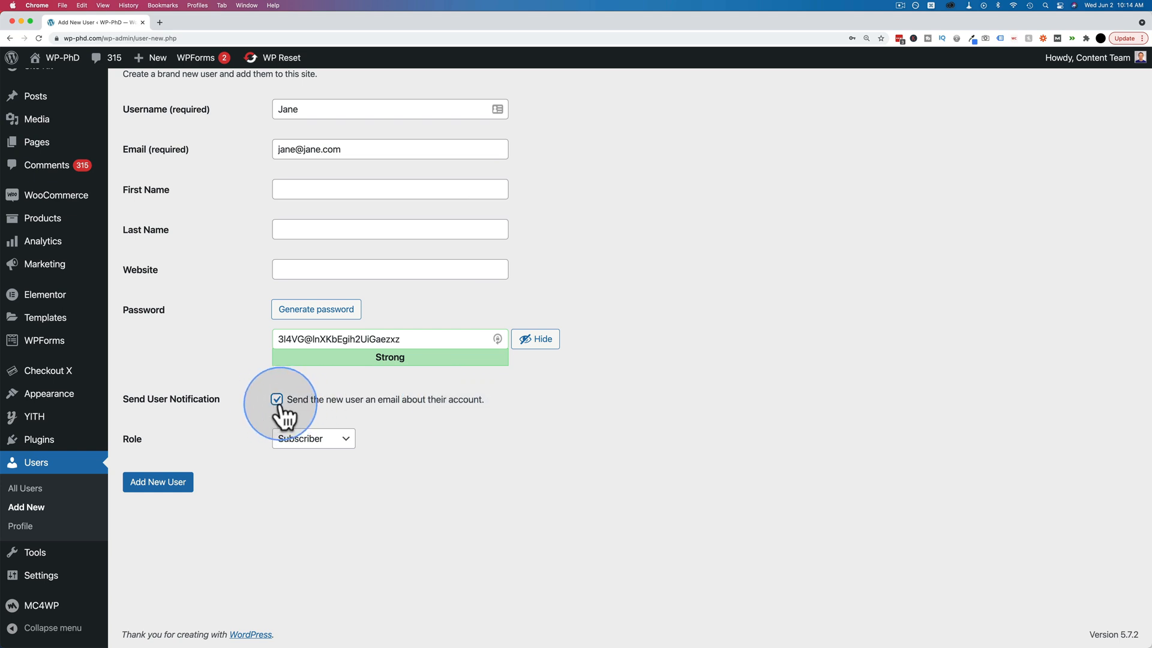
mouse_move(246, 395)
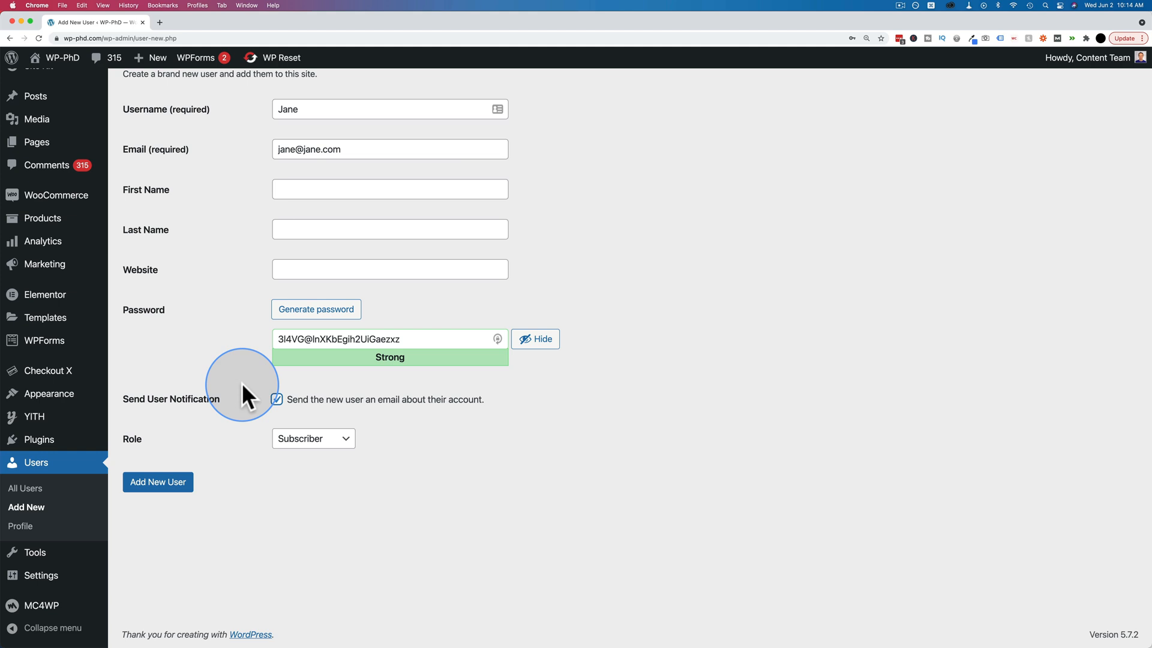
mouse_move(313, 439)
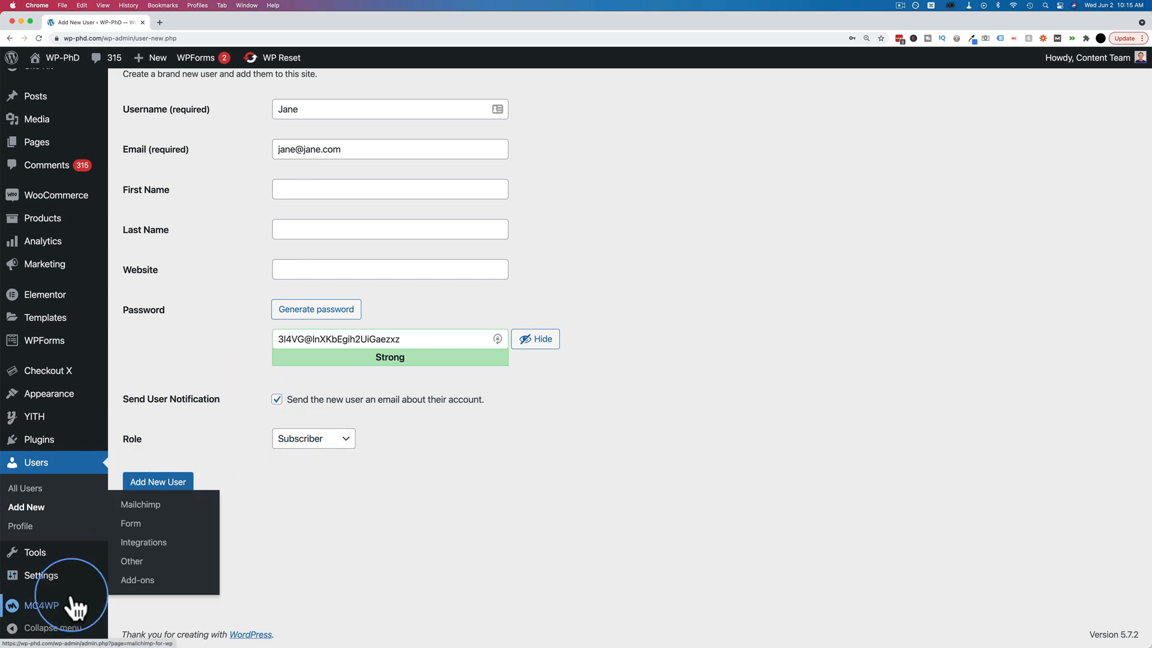
mouse_move(57, 364)
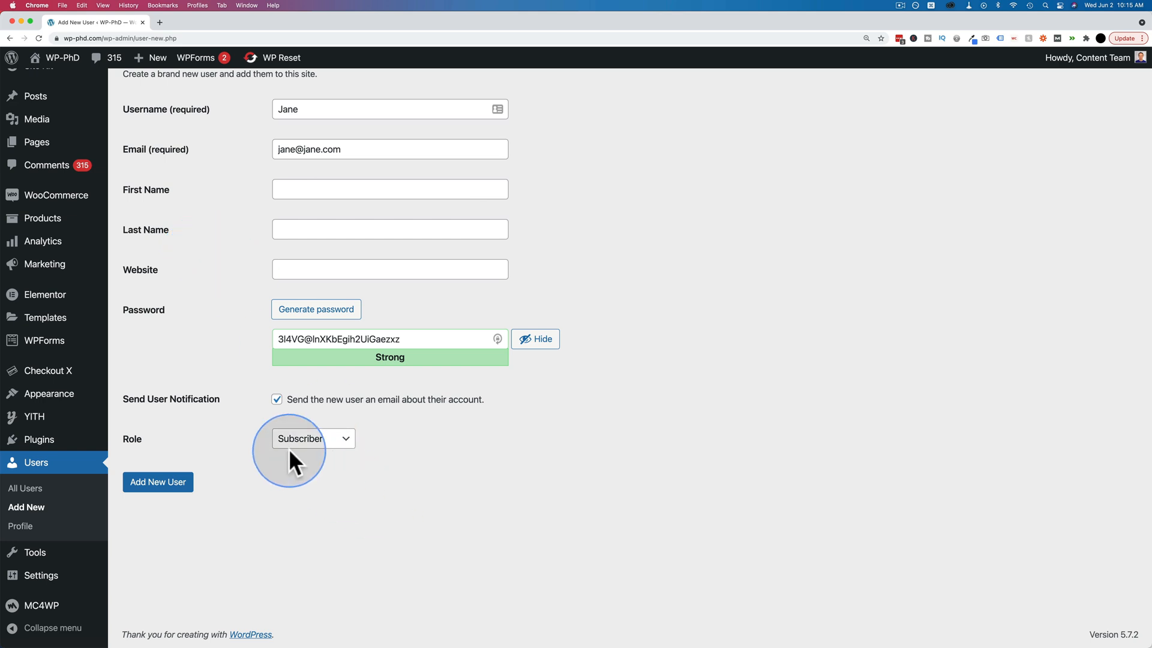
Review the Role choices, keep Subscriber, and submit the Add New User form
click(312, 438)
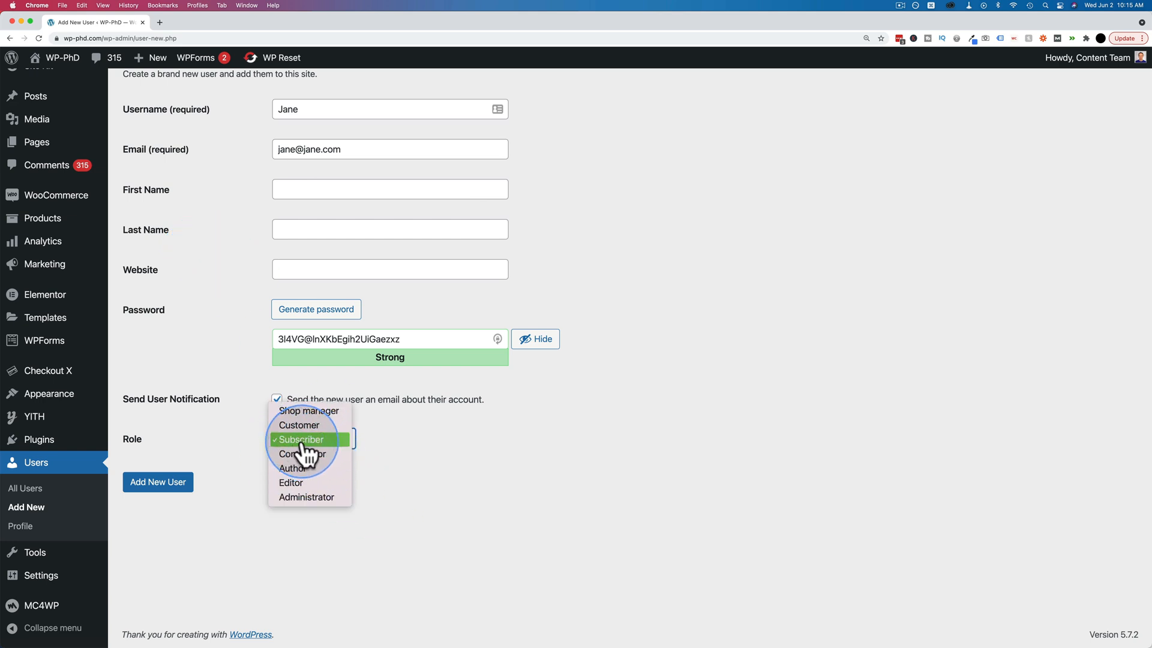
mouse_move(79, 275)
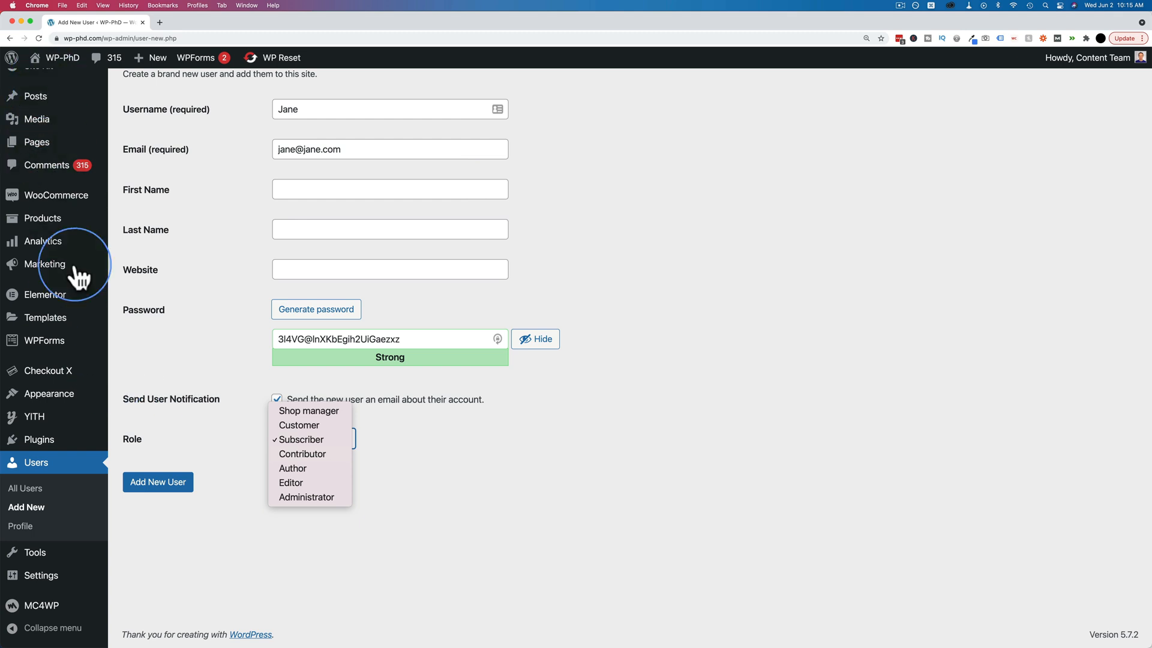
mouse_move(79, 477)
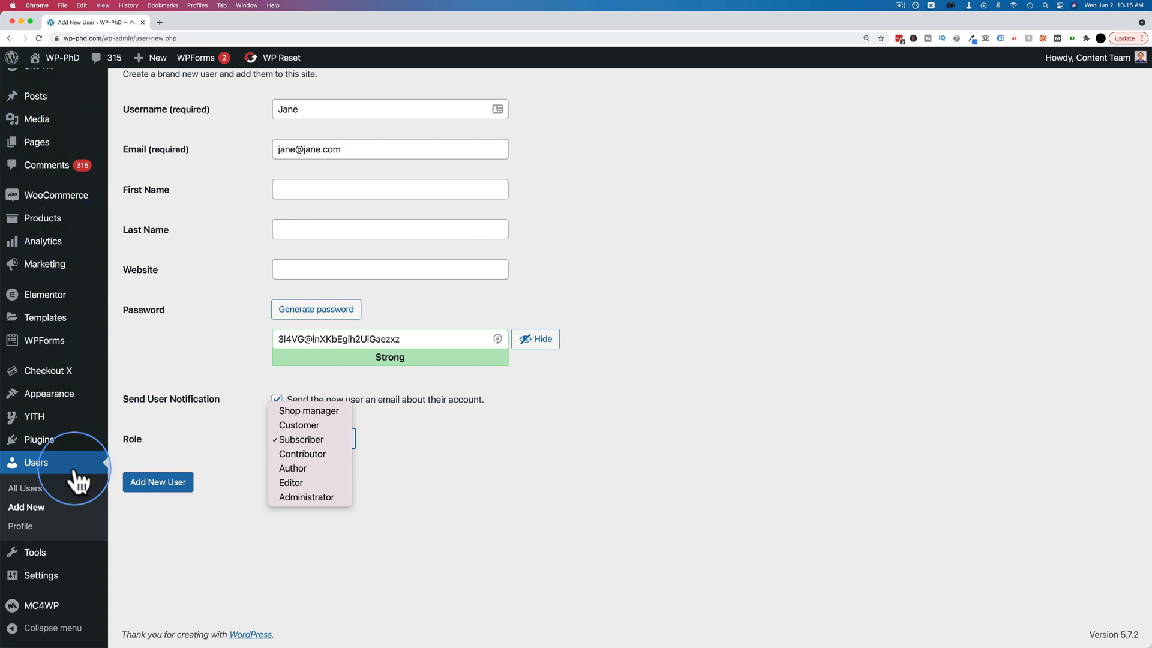
mouse_move(37, 512)
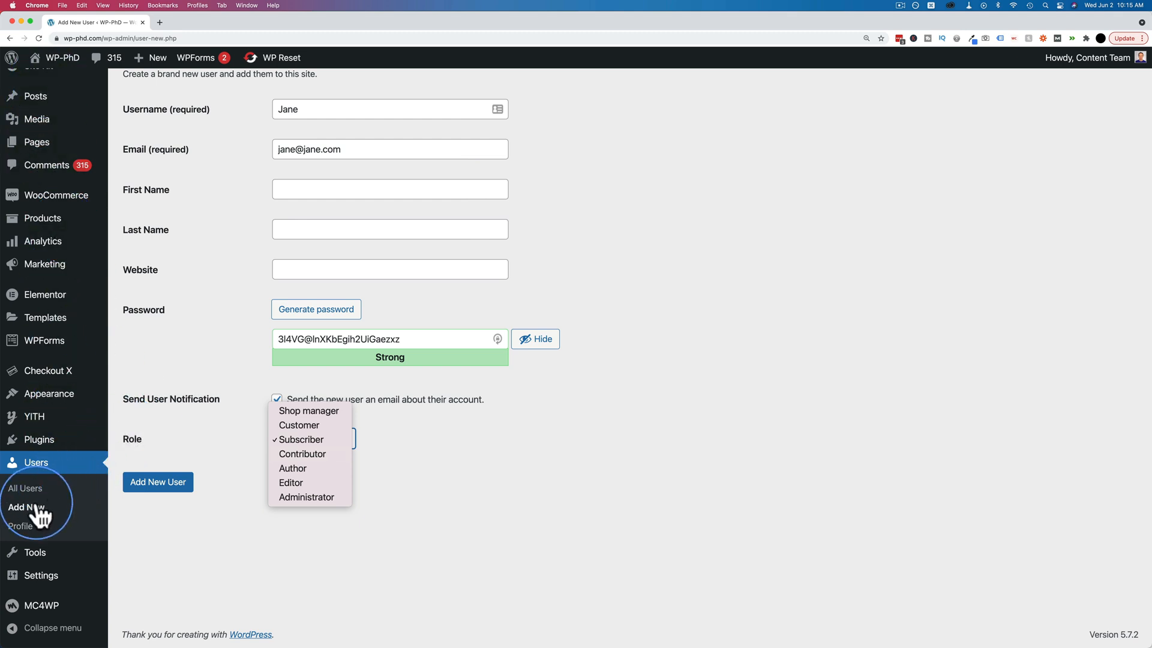
mouse_move(57, 499)
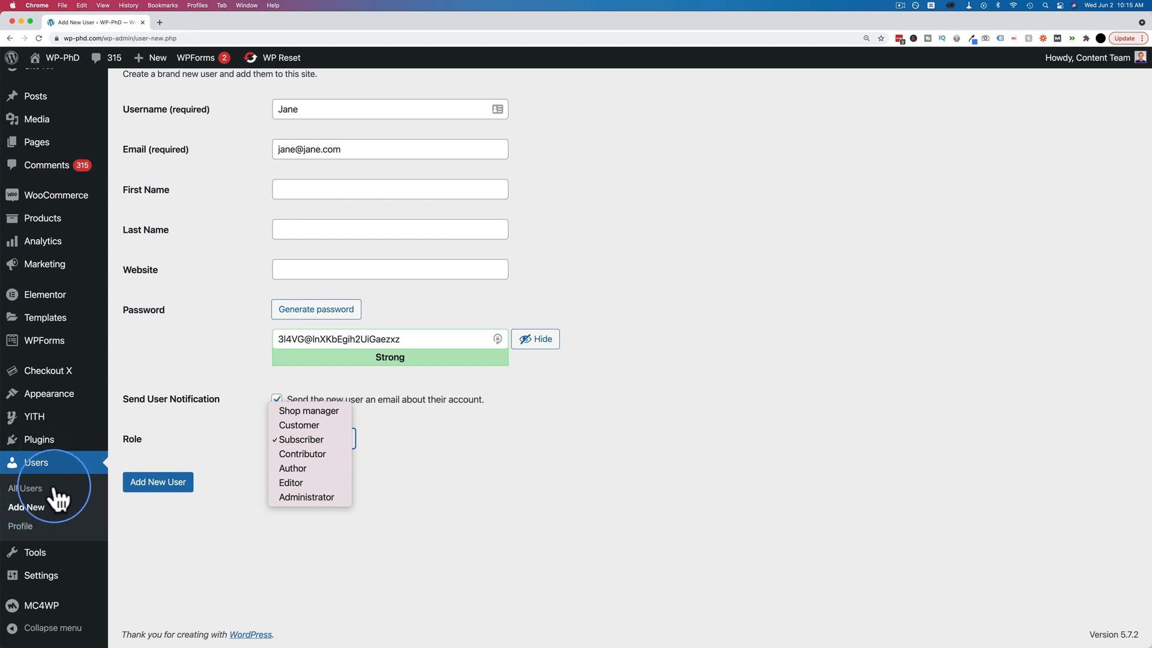
click(301, 439)
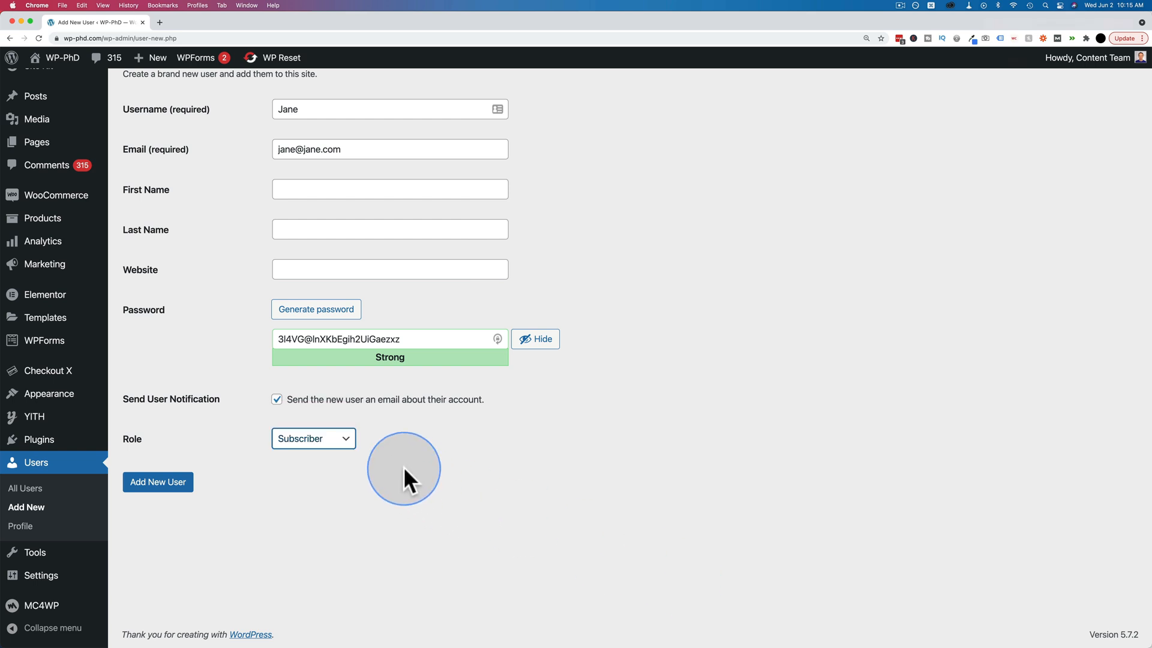
click(313, 438)
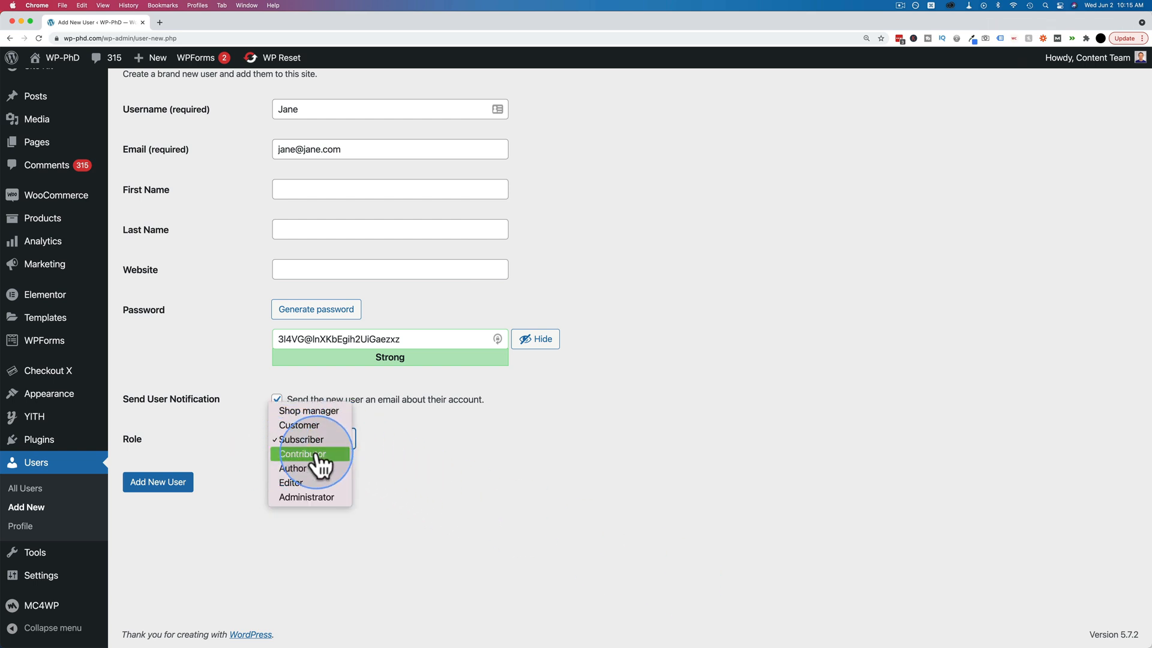
mouse_move(308, 497)
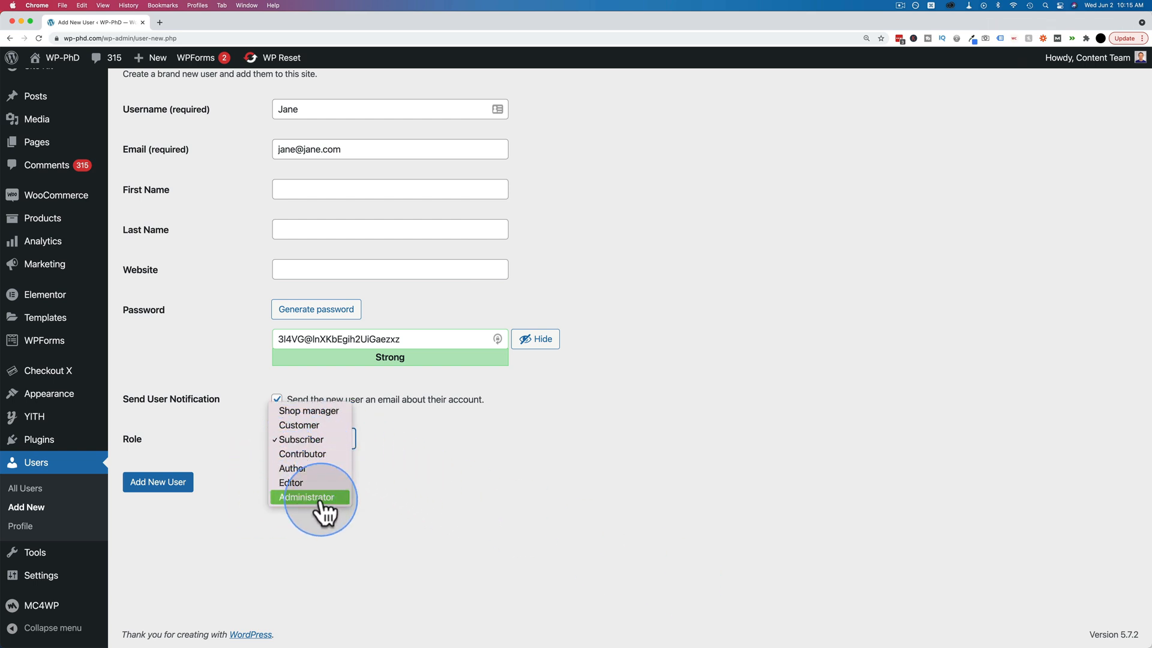
mouse_move(301, 474)
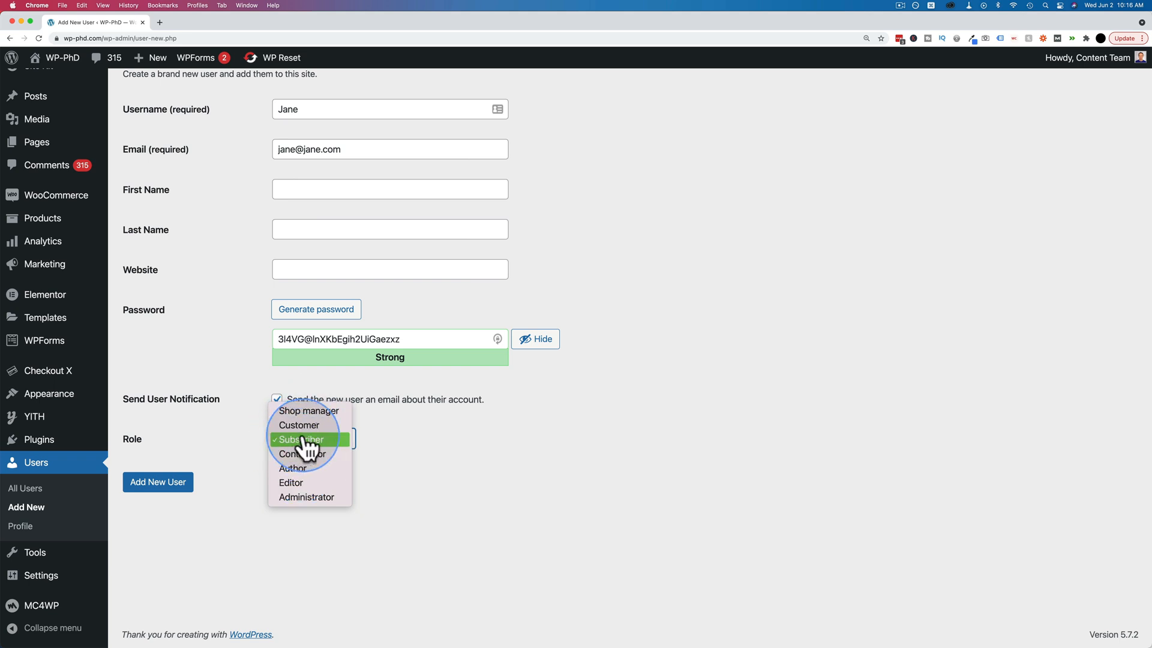
mouse_move(299, 425)
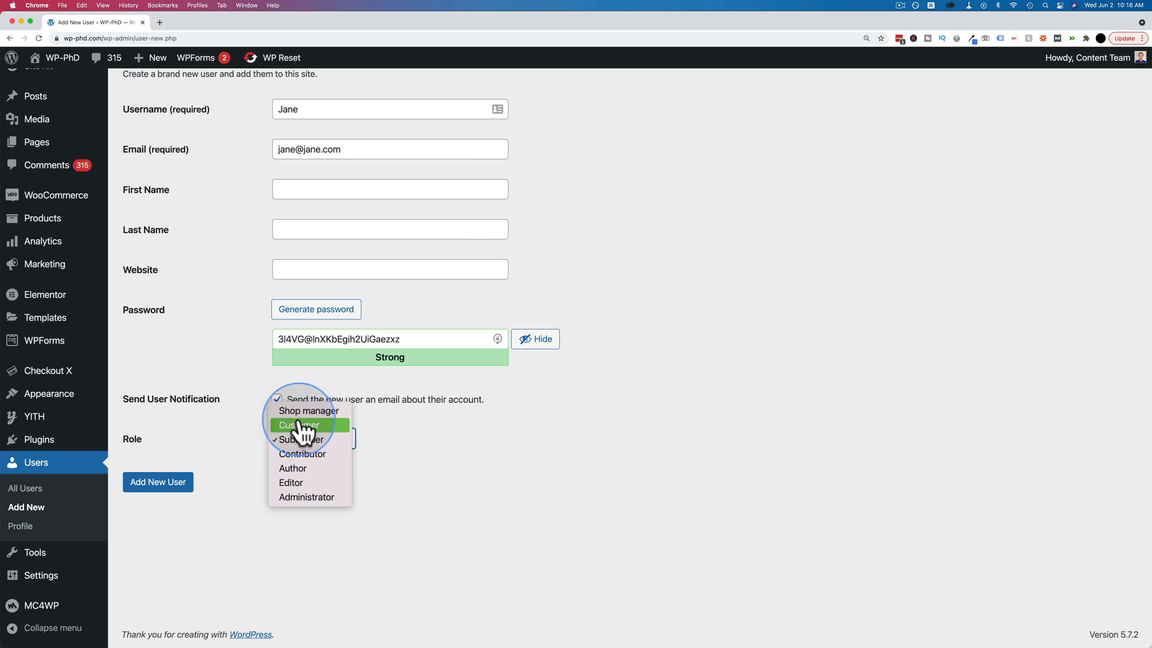
mouse_move(301, 410)
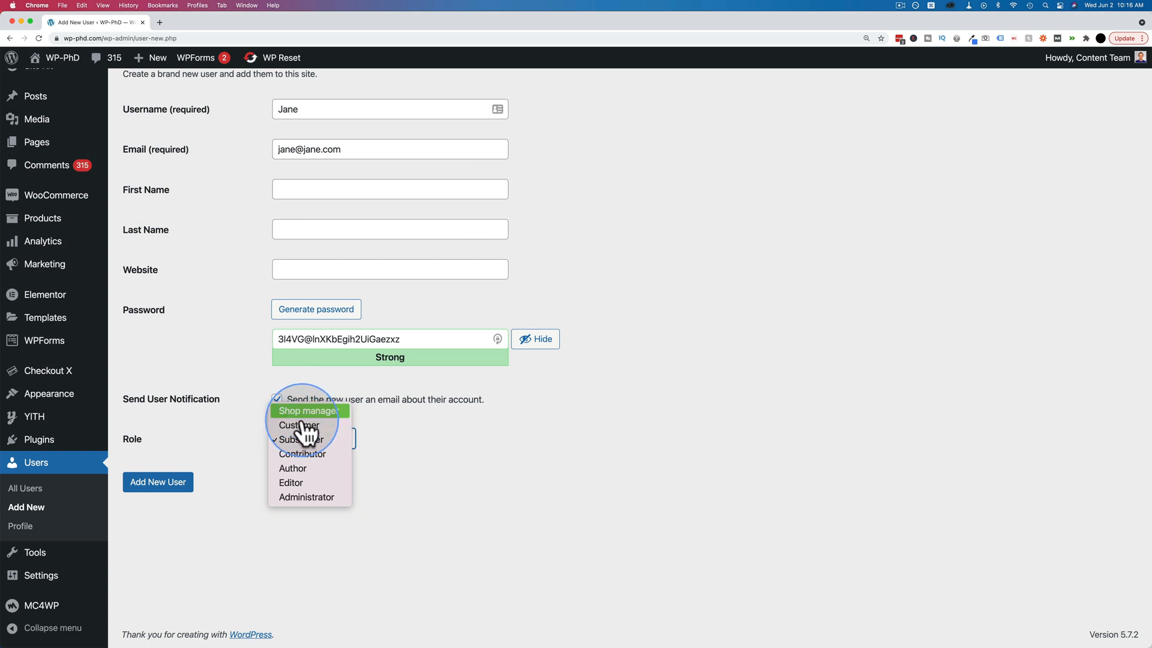
click(307, 439)
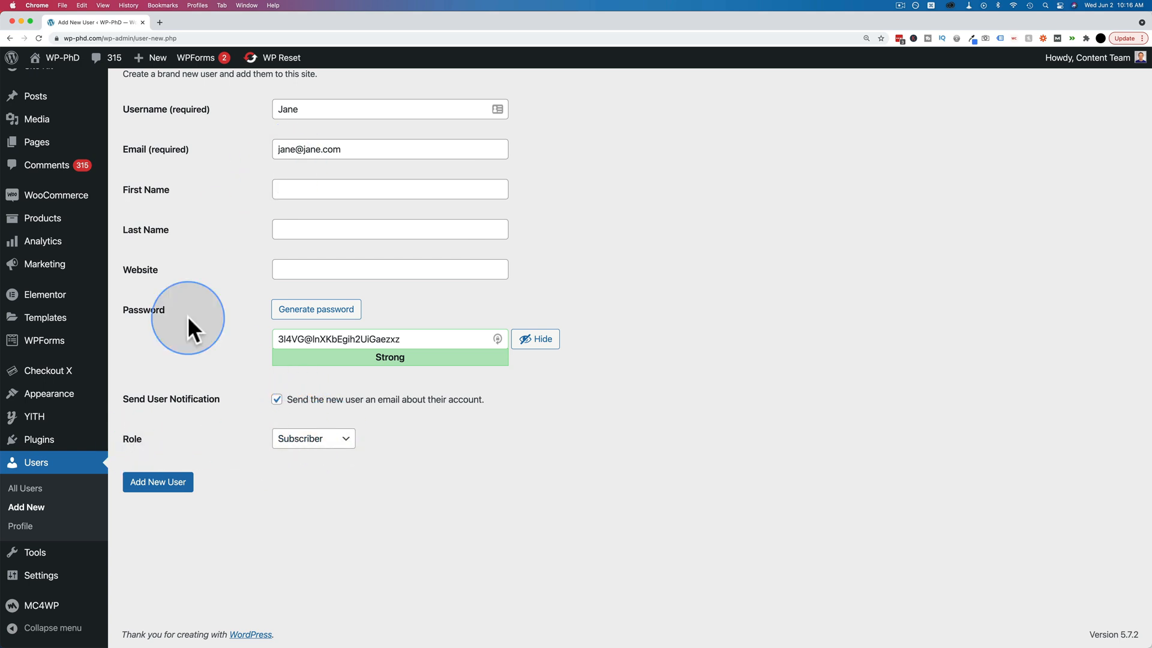
click(157, 482)
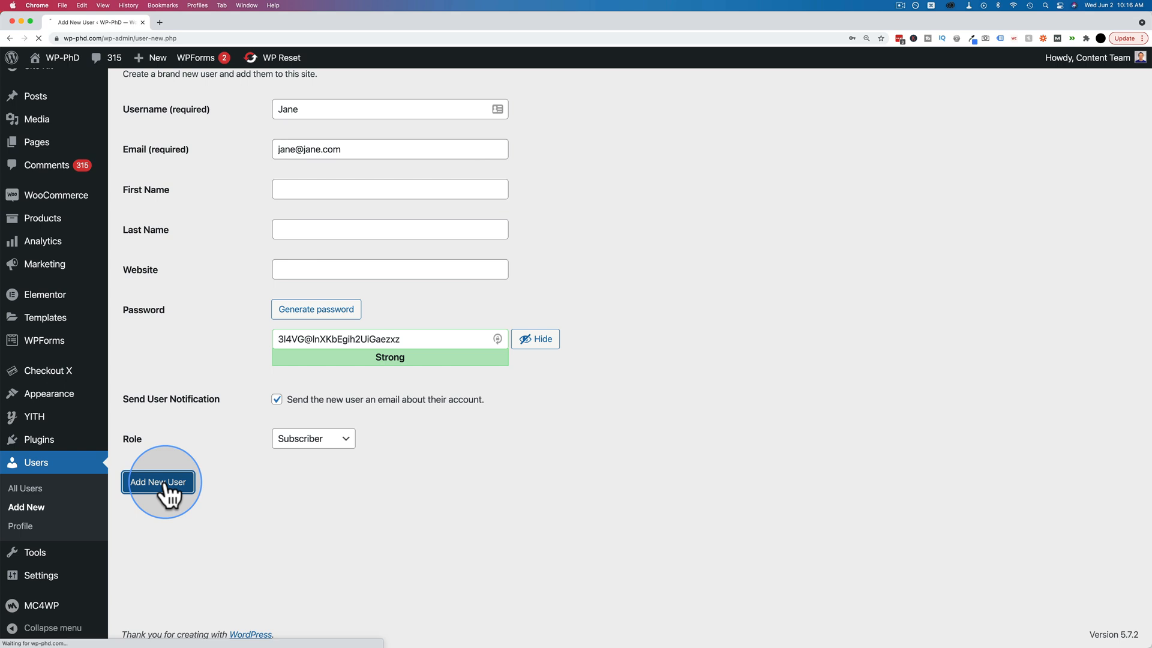
Create user Jane, dismiss the password warning and edit her profile down to the Name section
click(158, 482)
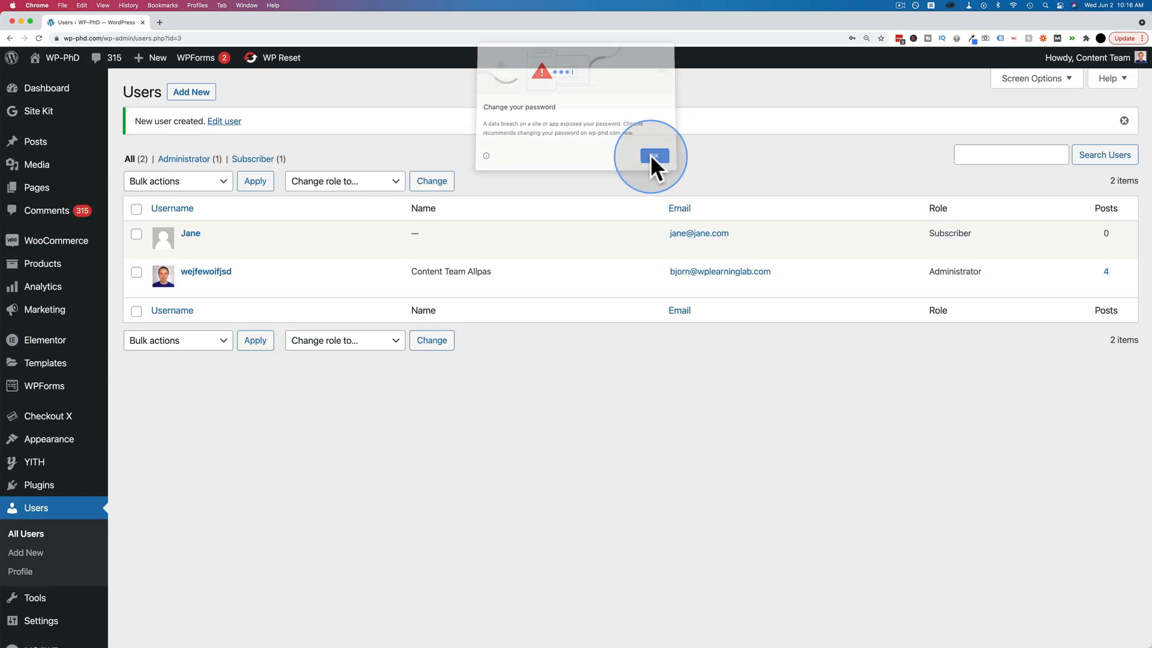
click(653, 156)
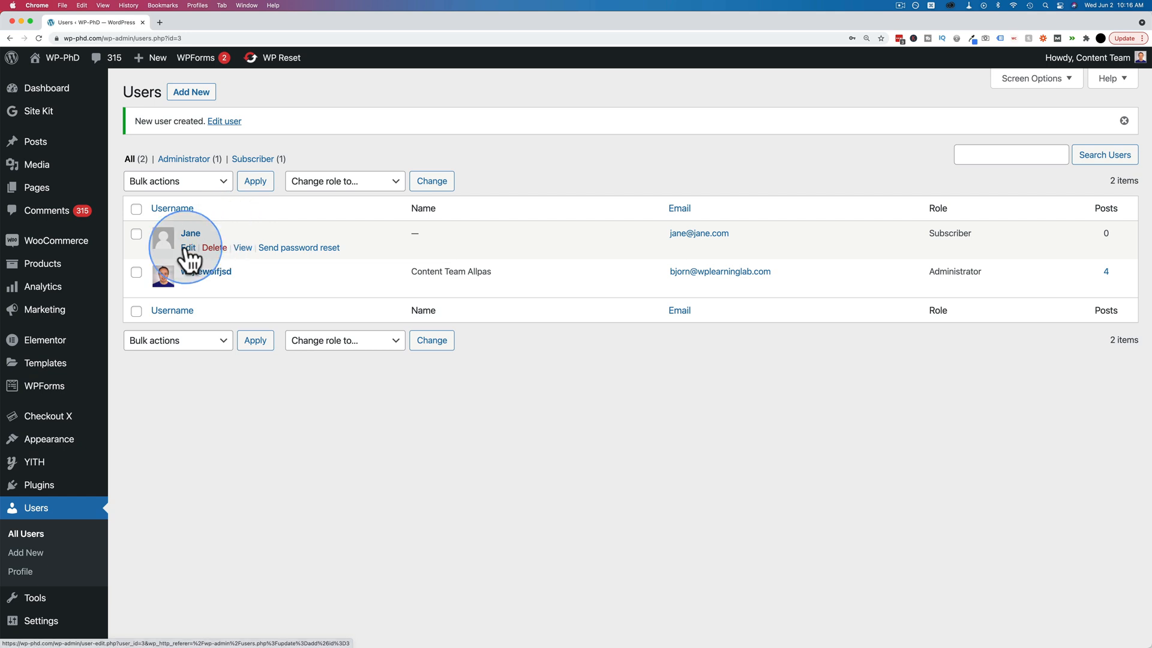
click(187, 247)
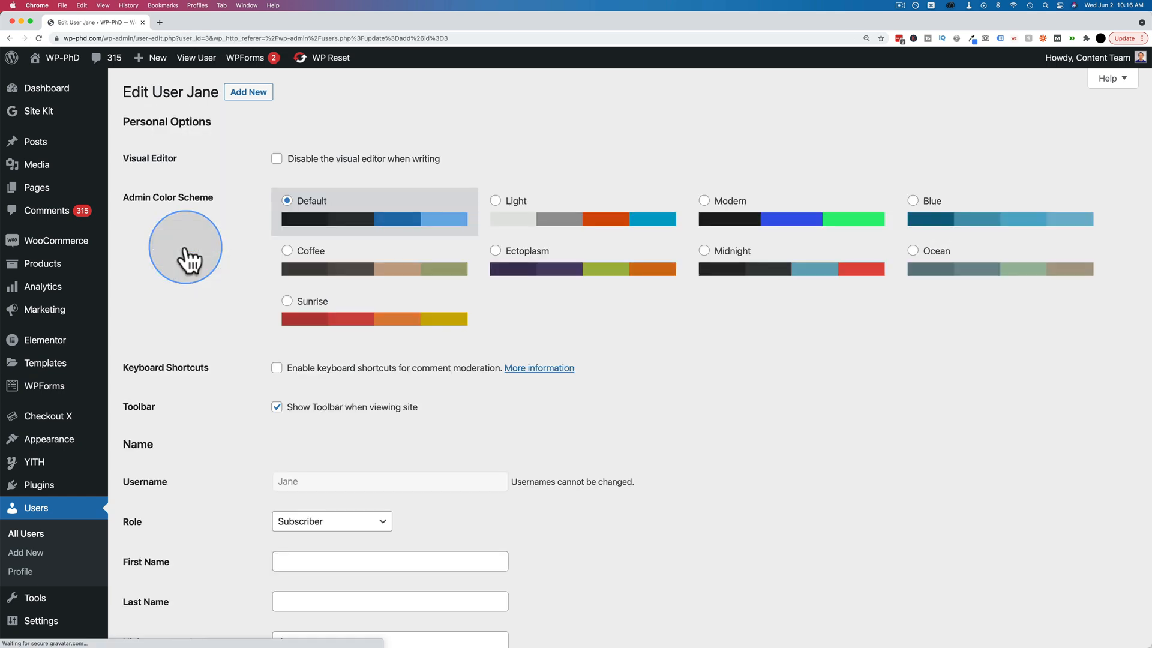
mouse_move(646, 221)
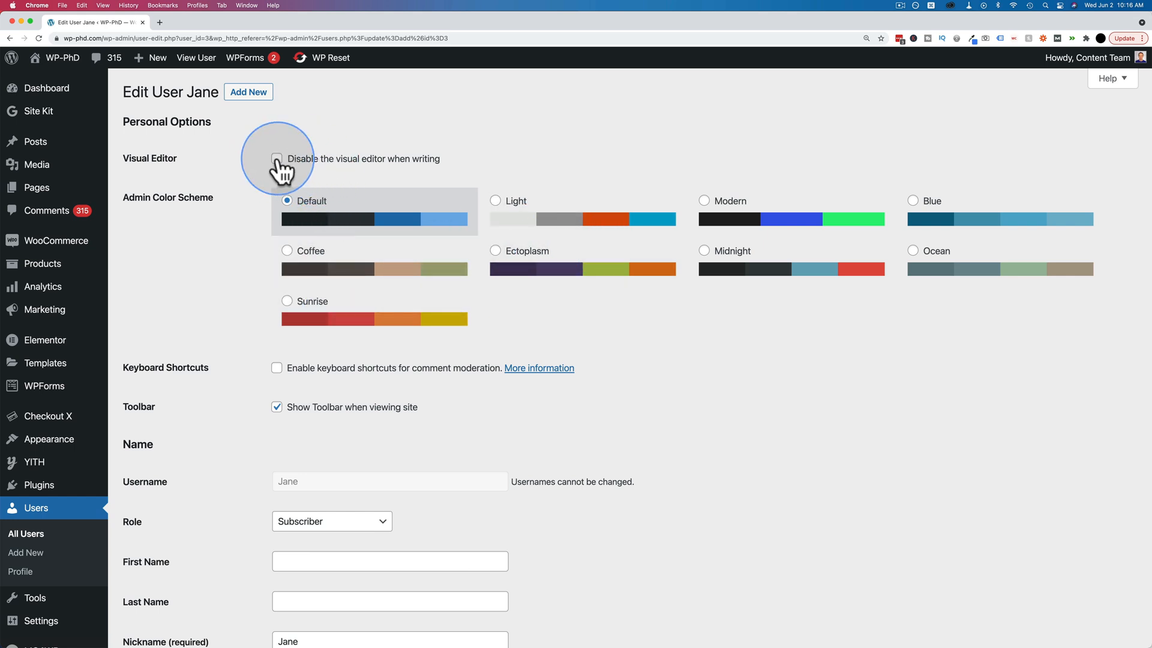
scroll(down, 3)
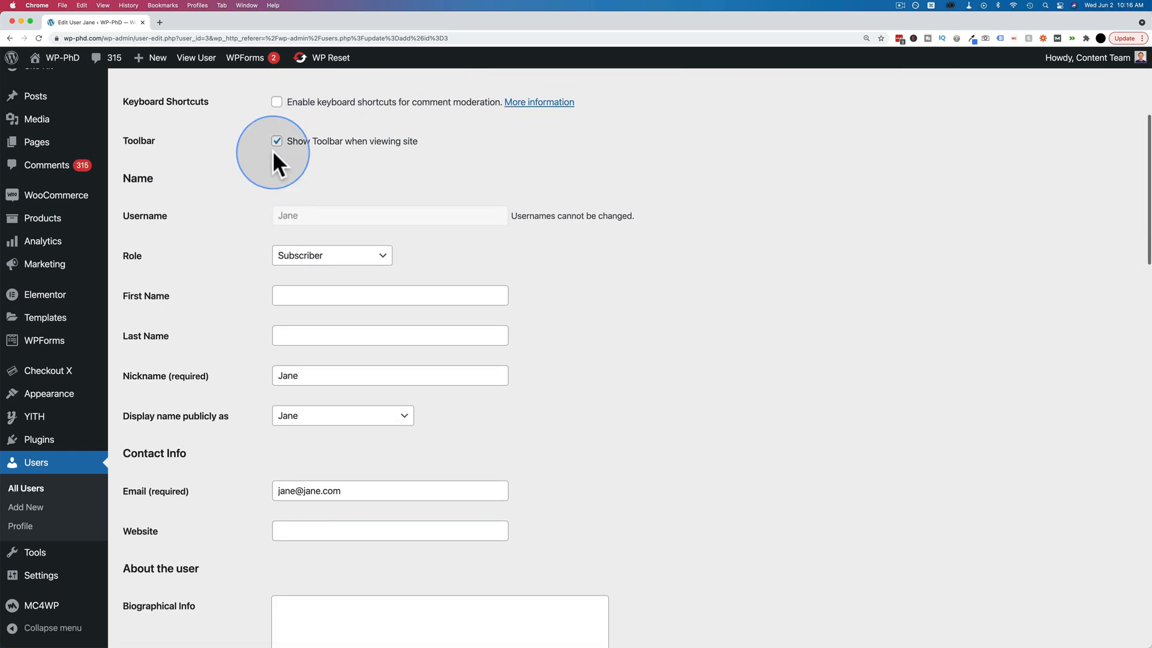
mouse_move(183, 66)
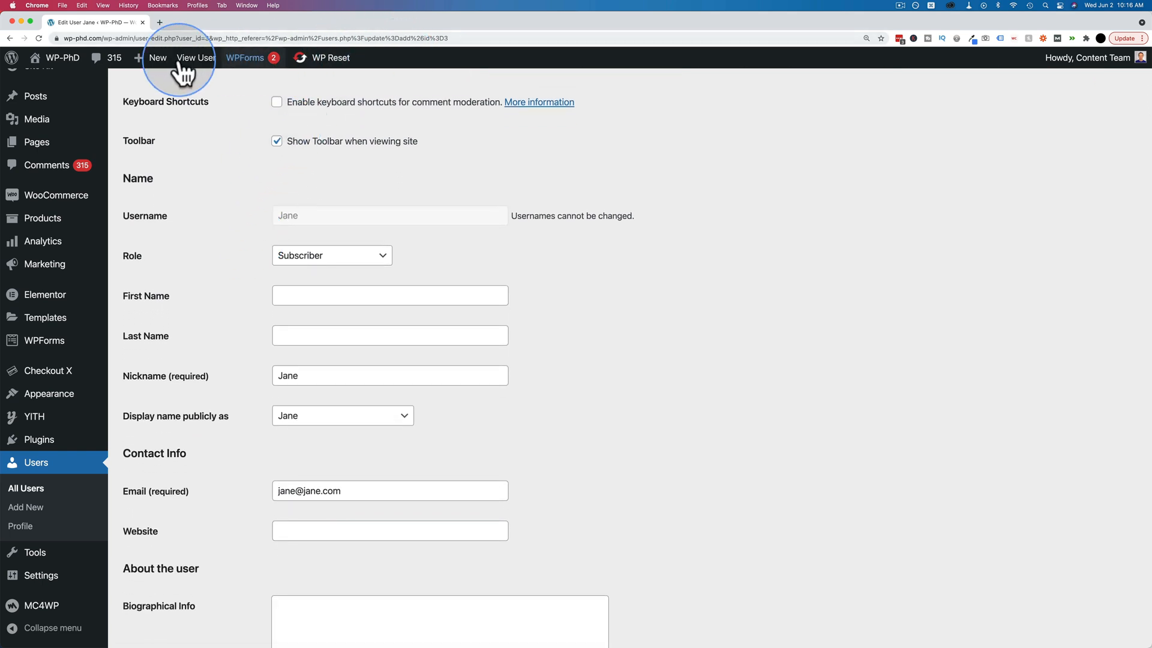
scroll(down, 3)
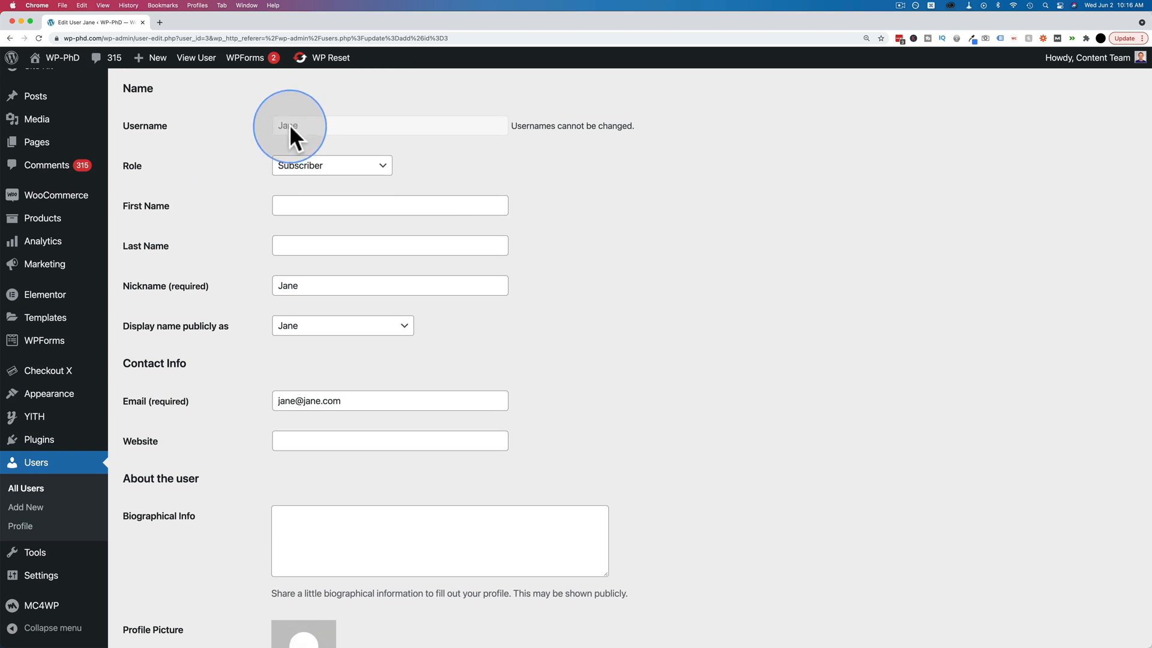
mouse_move(235, 281)
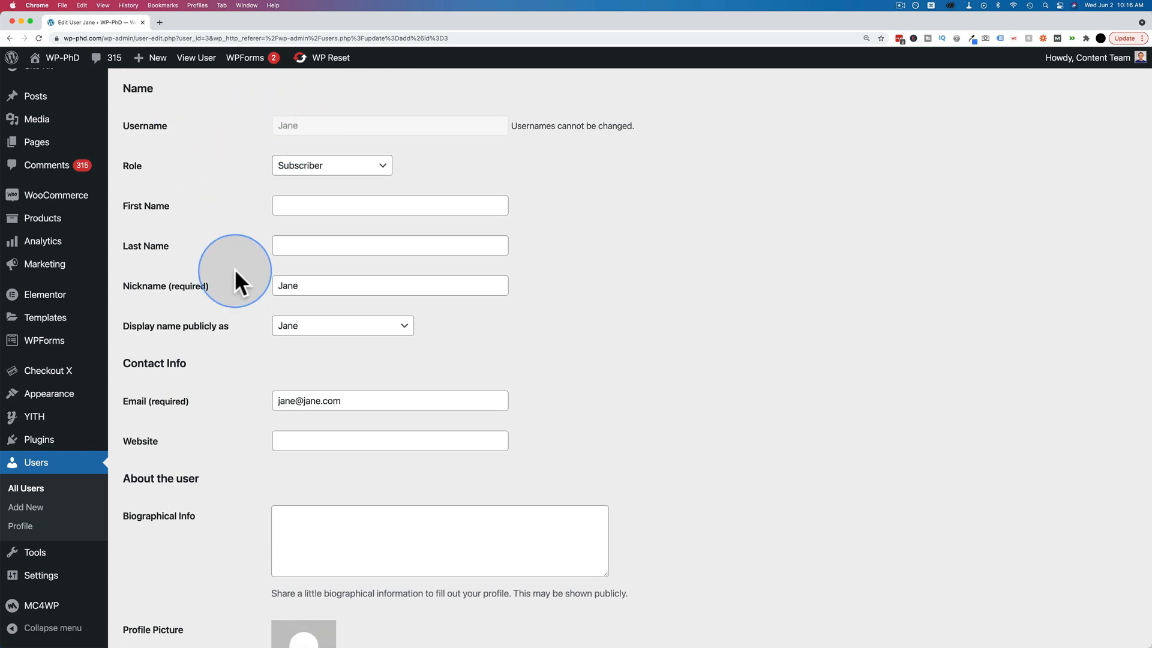
Check the display-name options and enter last name Franks
click(331, 164)
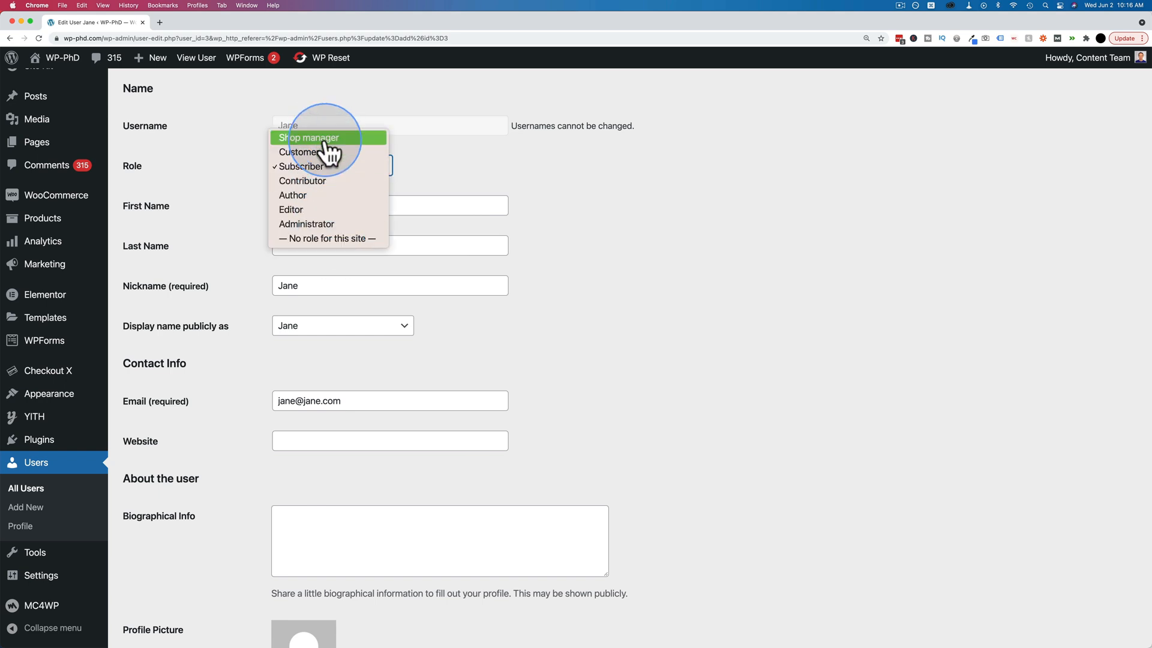
click(303, 166)
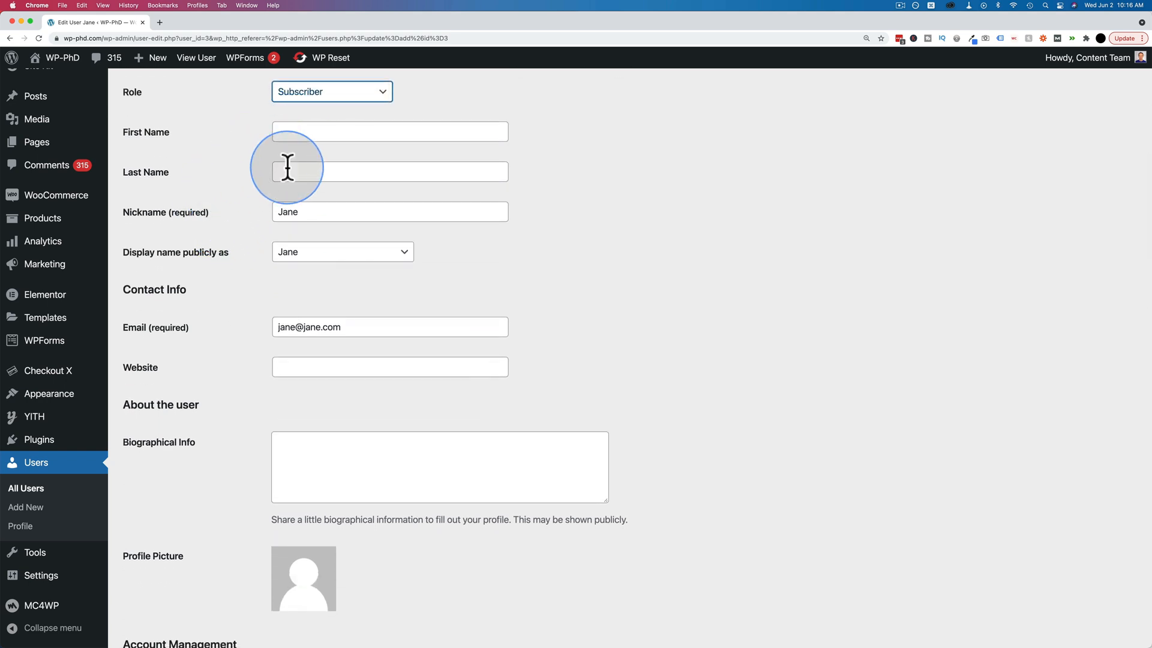
scroll(down, 3)
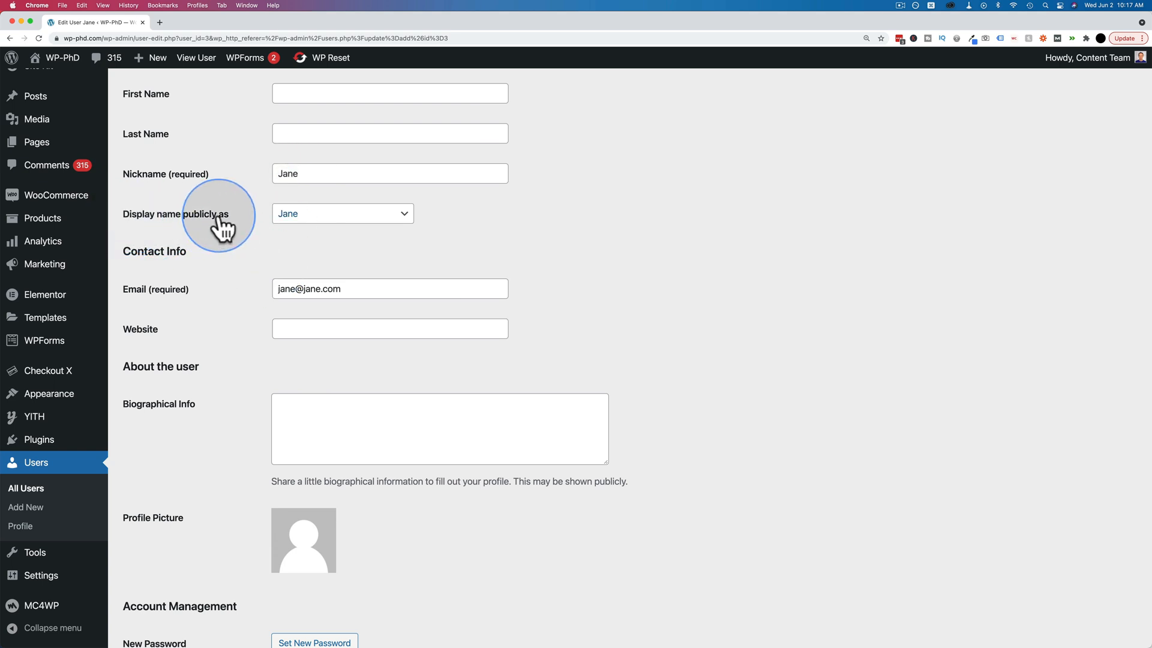
click(342, 214)
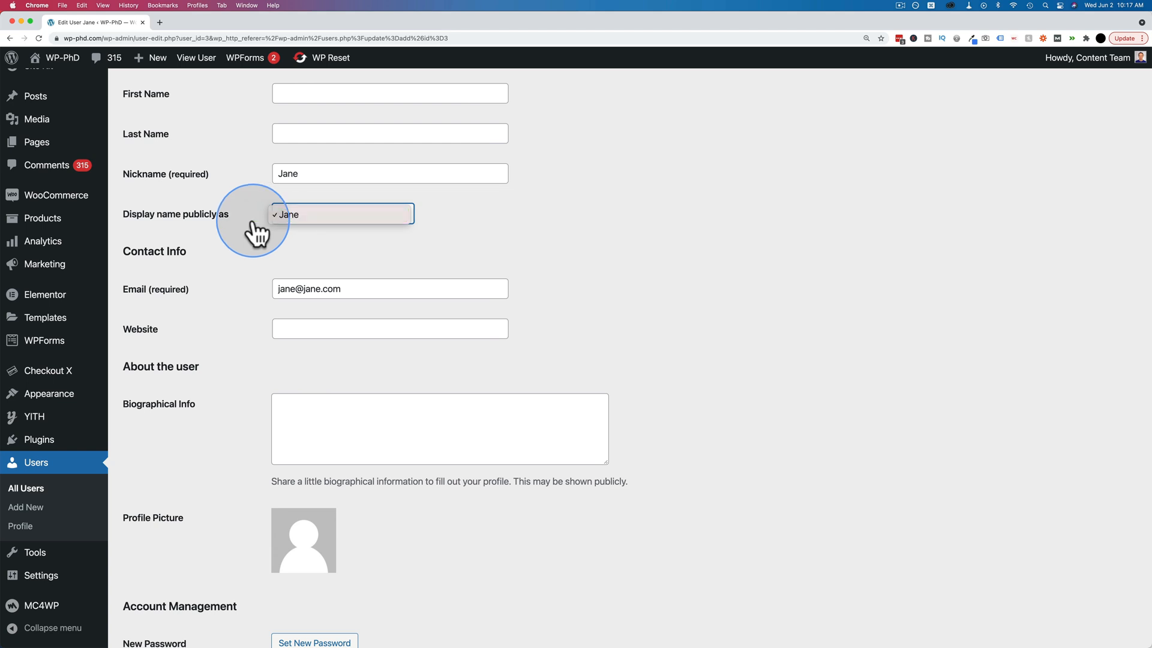
scroll(up, 3)
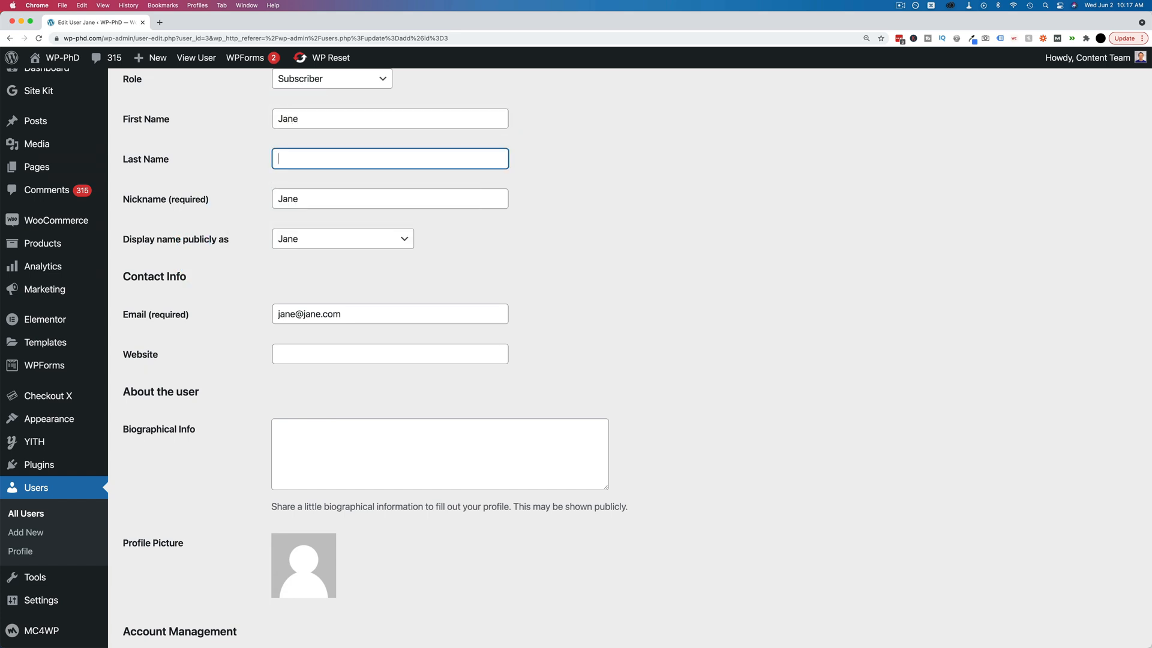
text(Frank)
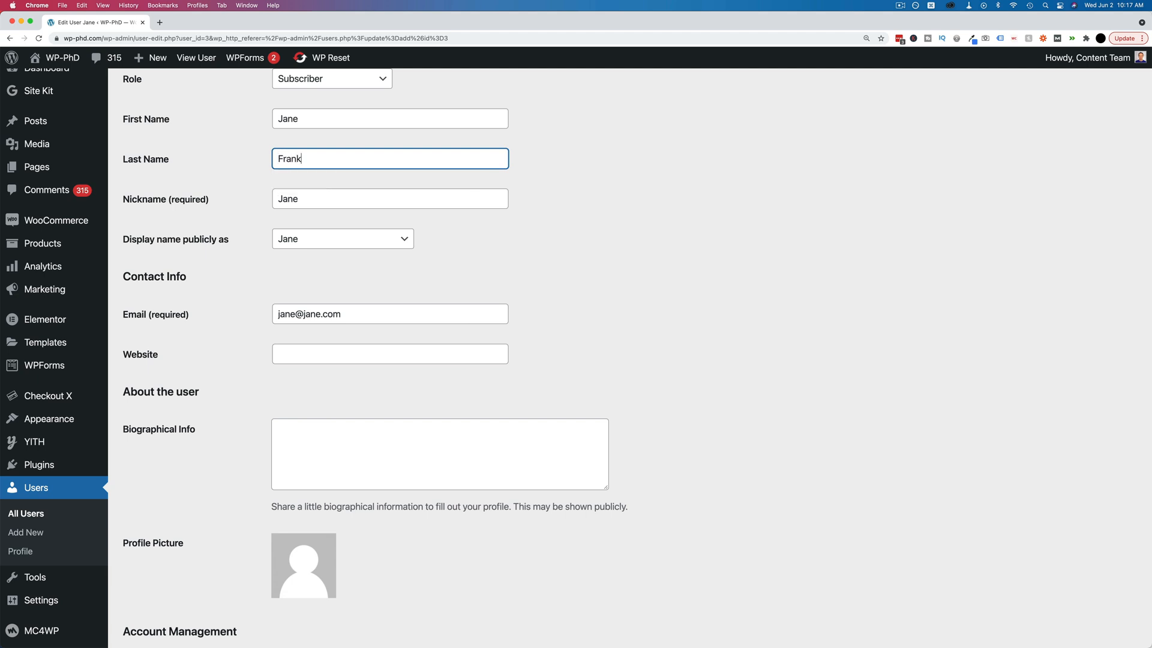
text(s)
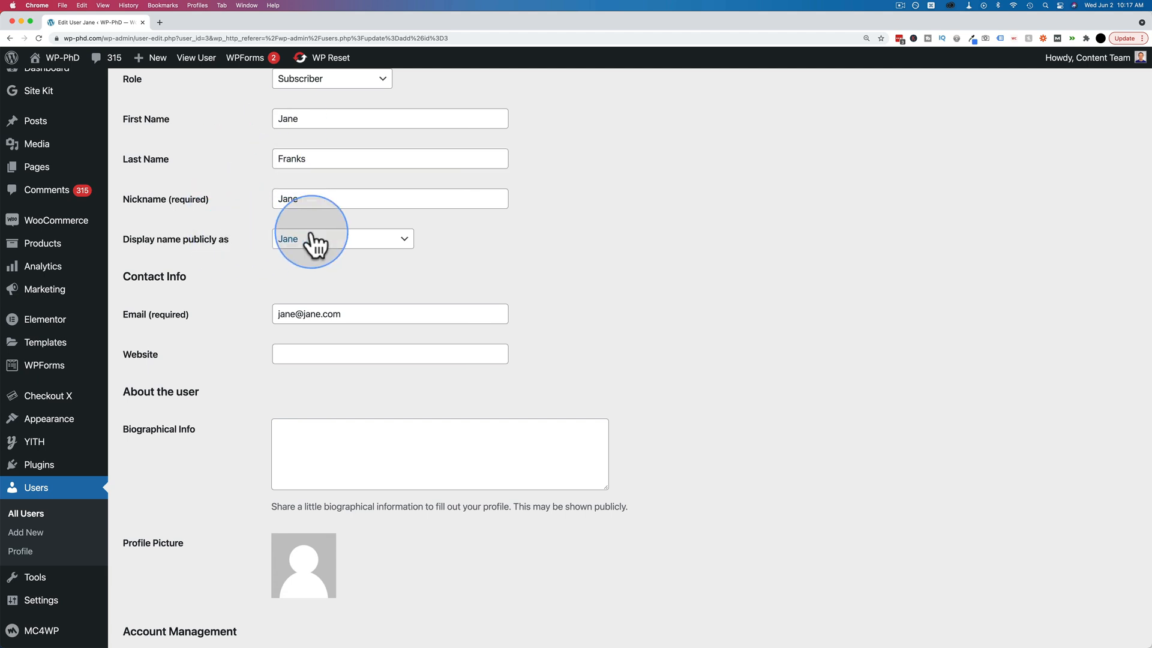
Set first name Content Team and display Jane publicly as Content Team
click(342, 239)
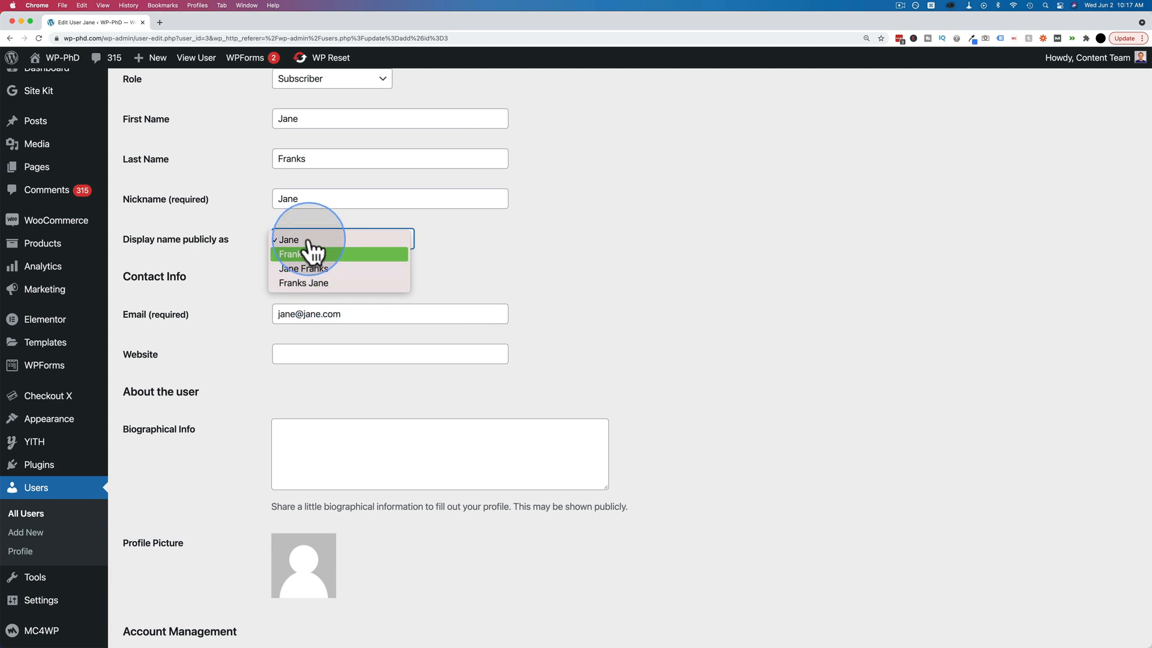
mouse_move(172, 242)
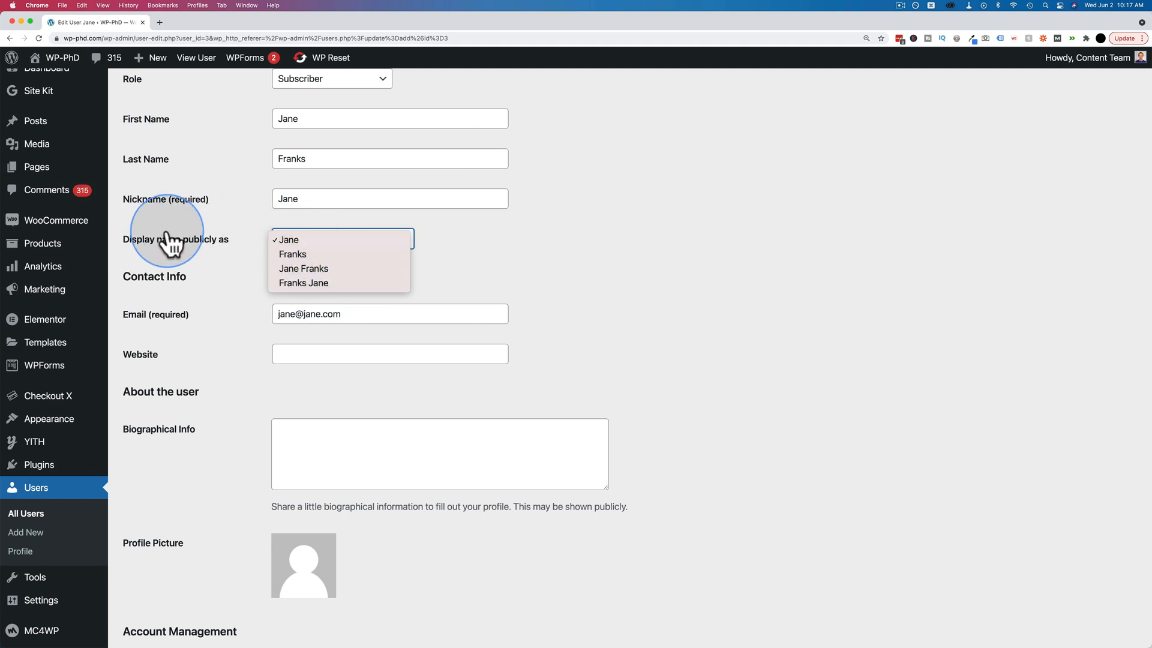
mouse_move(239, 253)
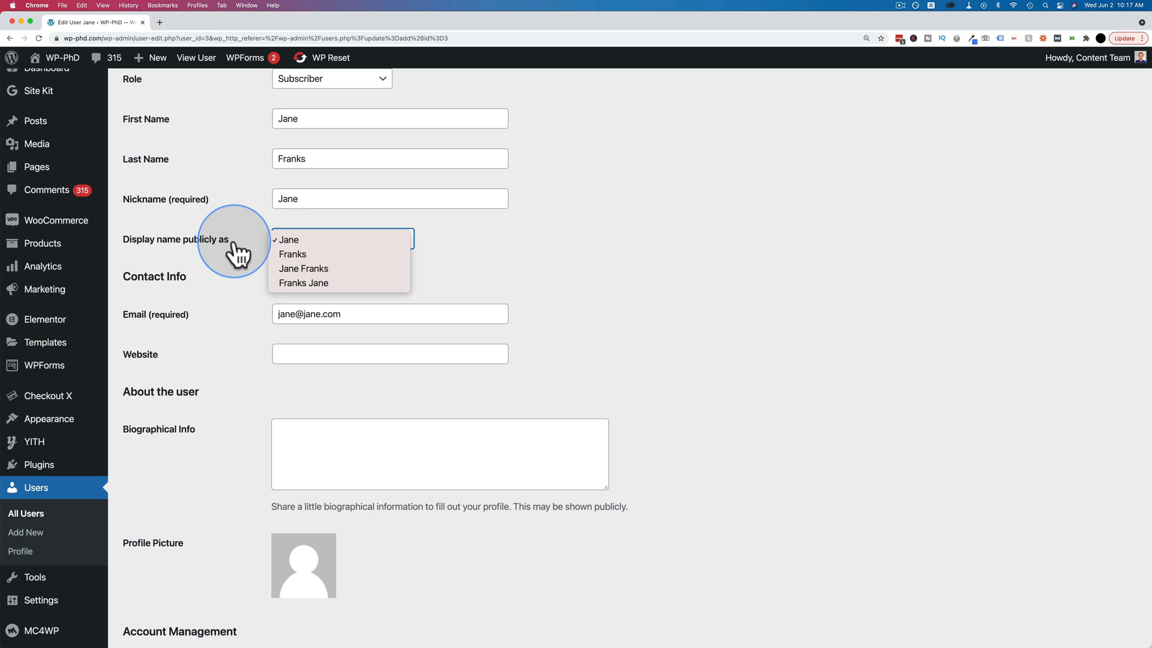
mouse_move(315, 267)
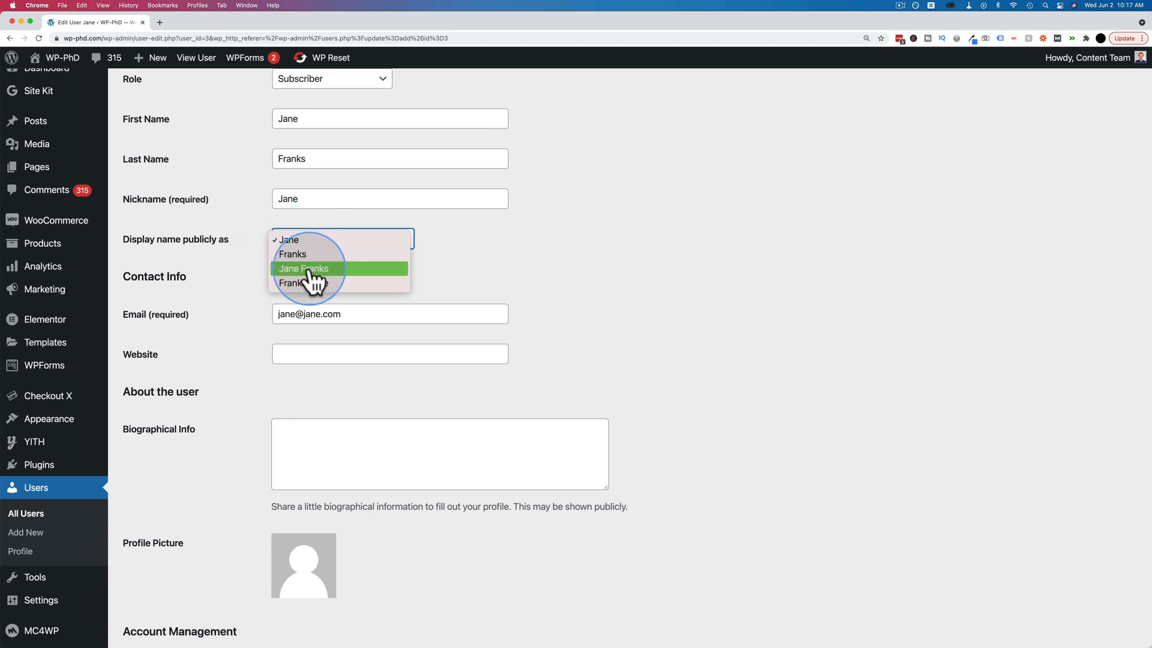
mouse_move(301, 283)
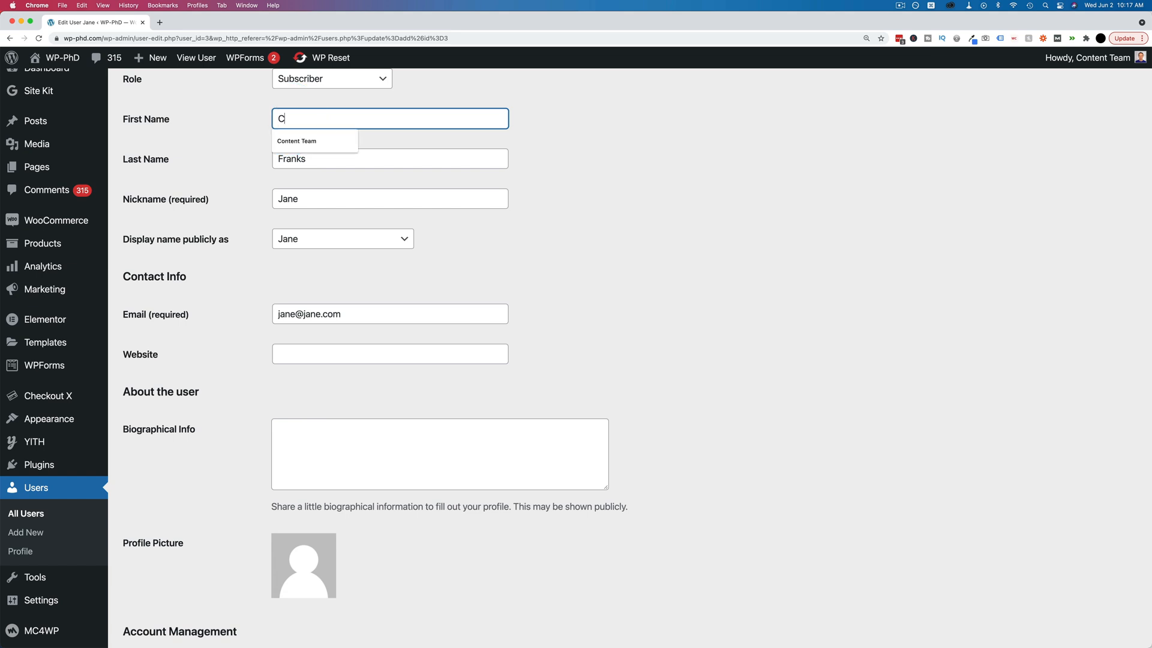
click(296, 140)
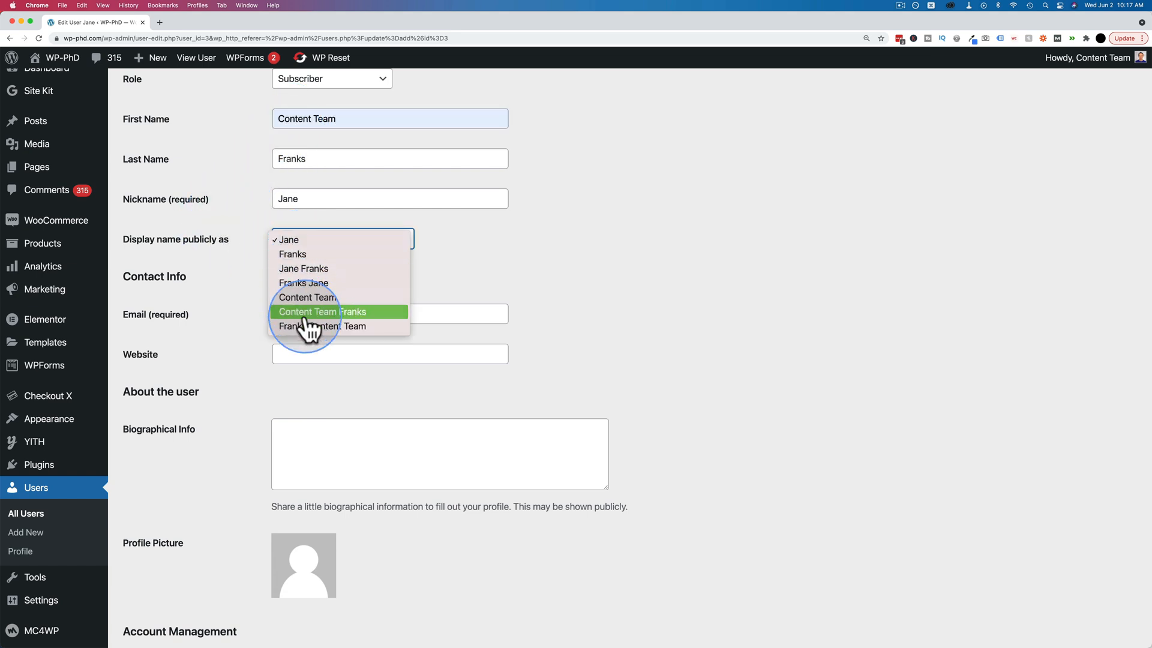
click(306, 297)
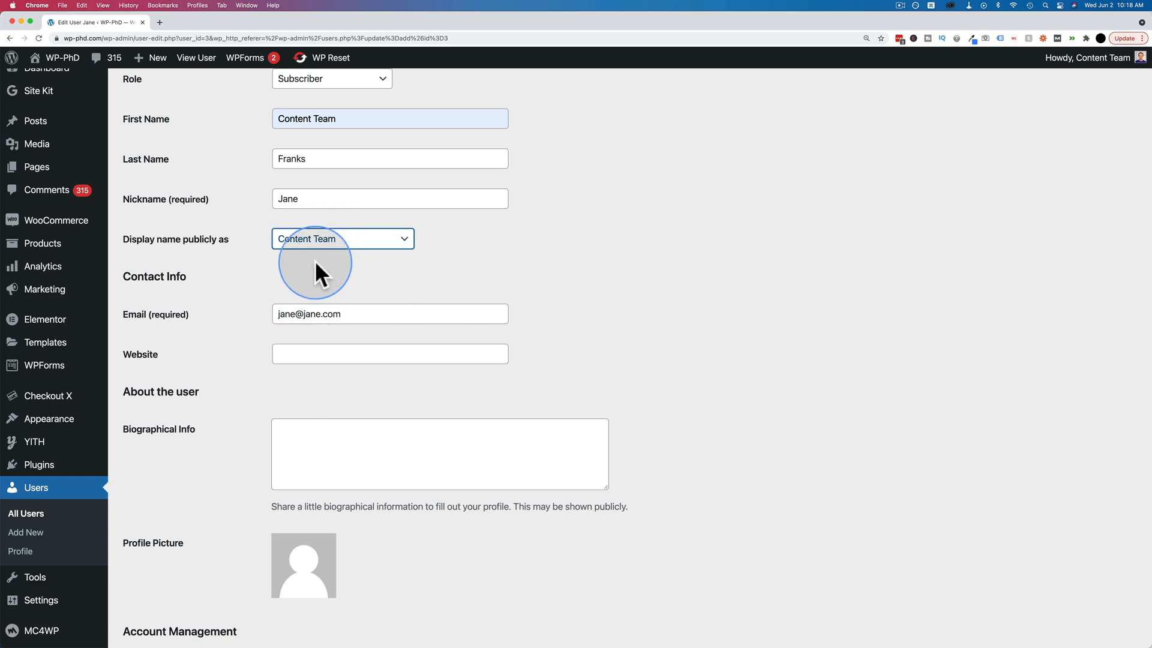
mouse_move(287, 286)
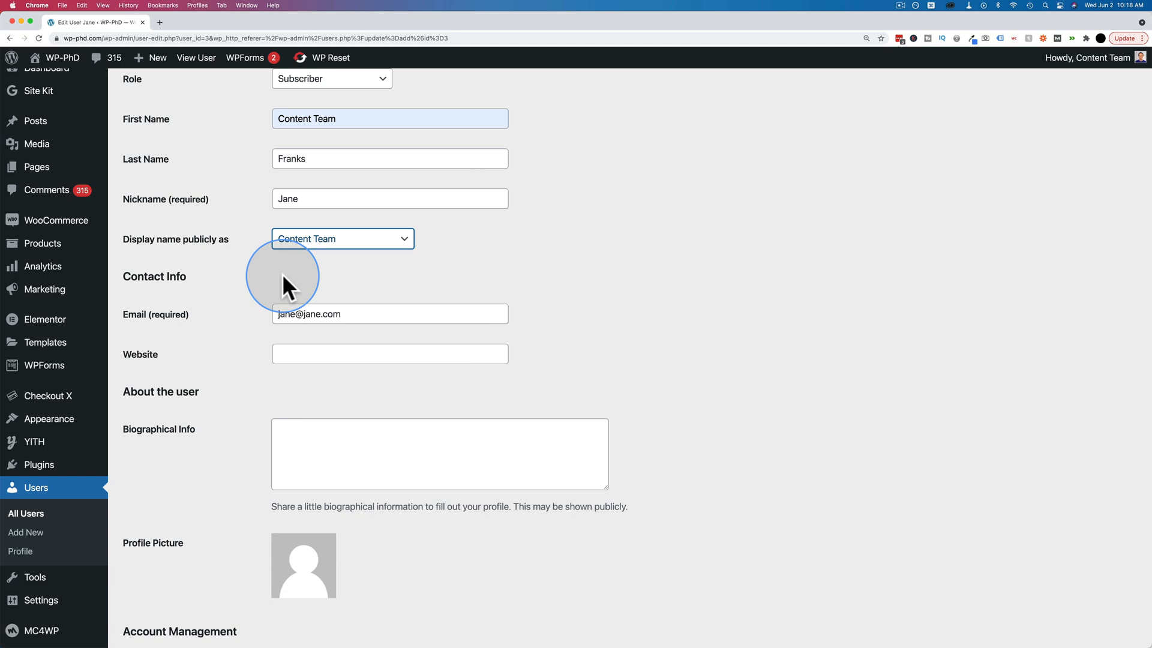
mouse_move(308, 249)
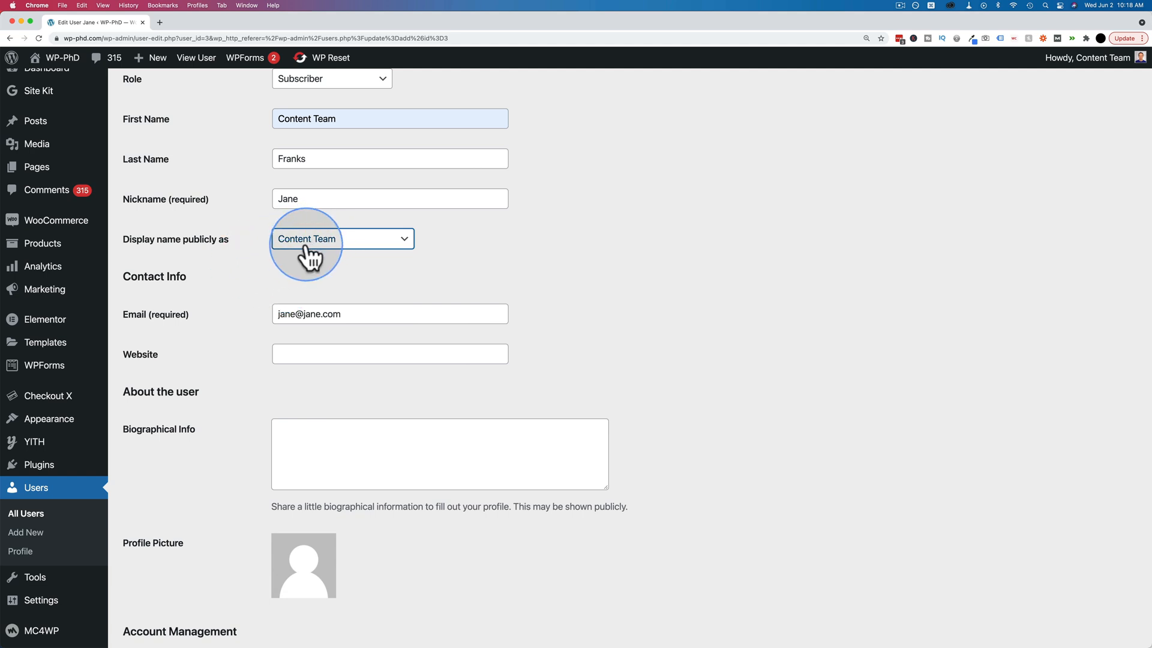
Leave the remaining profile sections empty and save with Update User
scroll(down, 3)
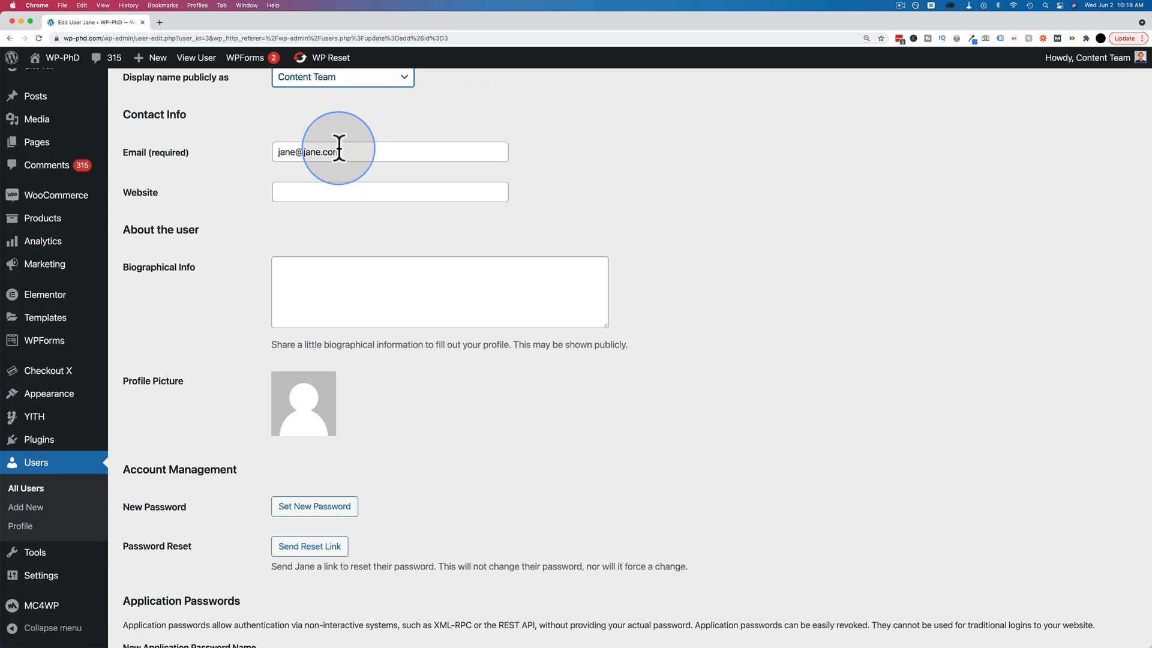
scroll(down, 3)
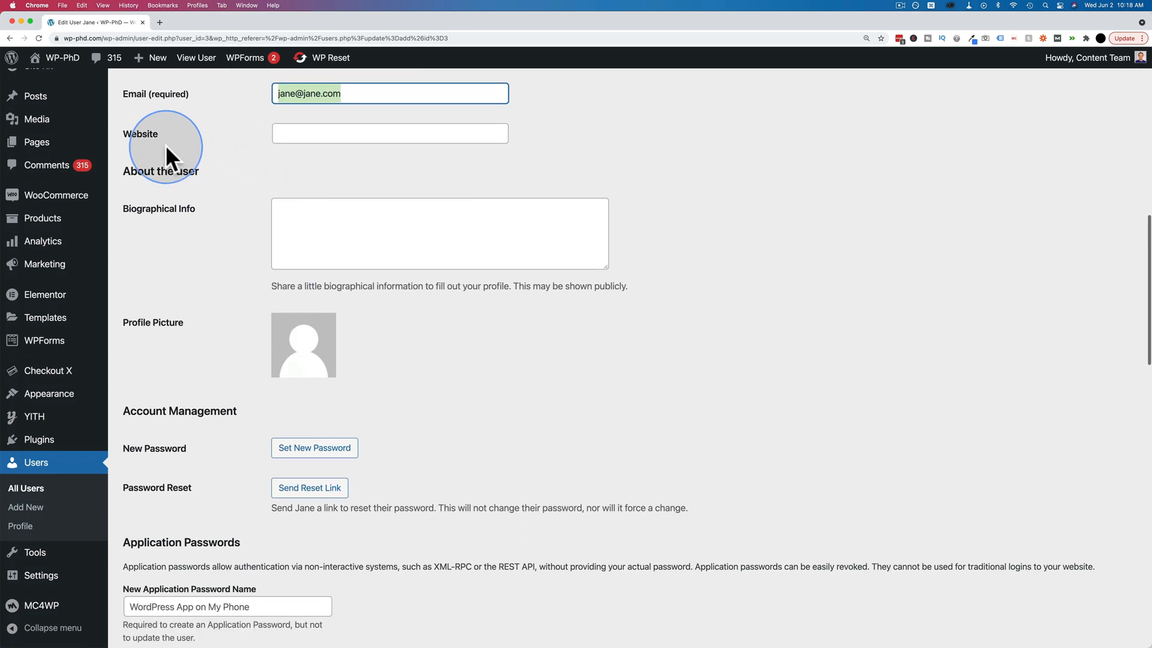
scroll(down, 3)
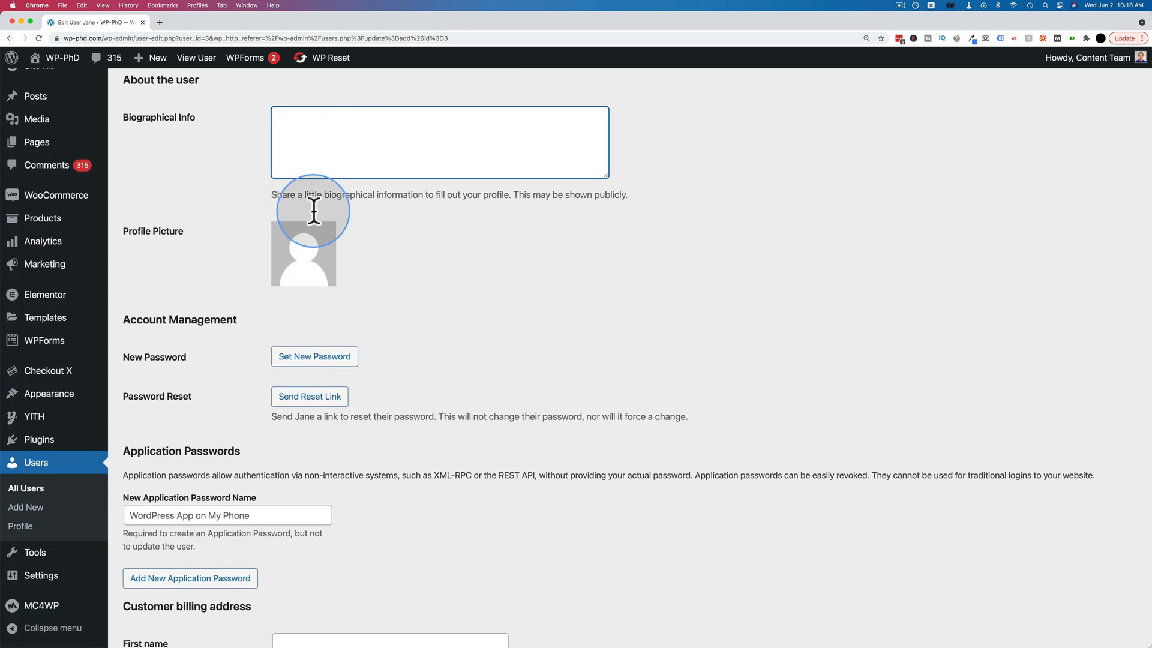
scroll(down, 3)
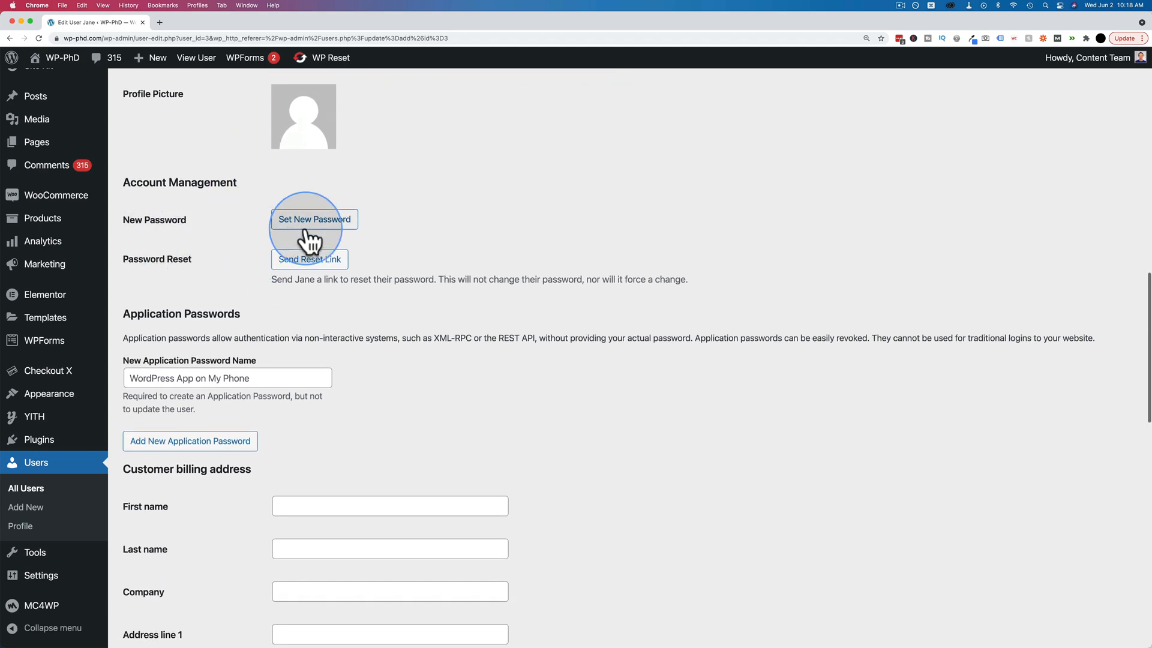
scroll(down, 3)
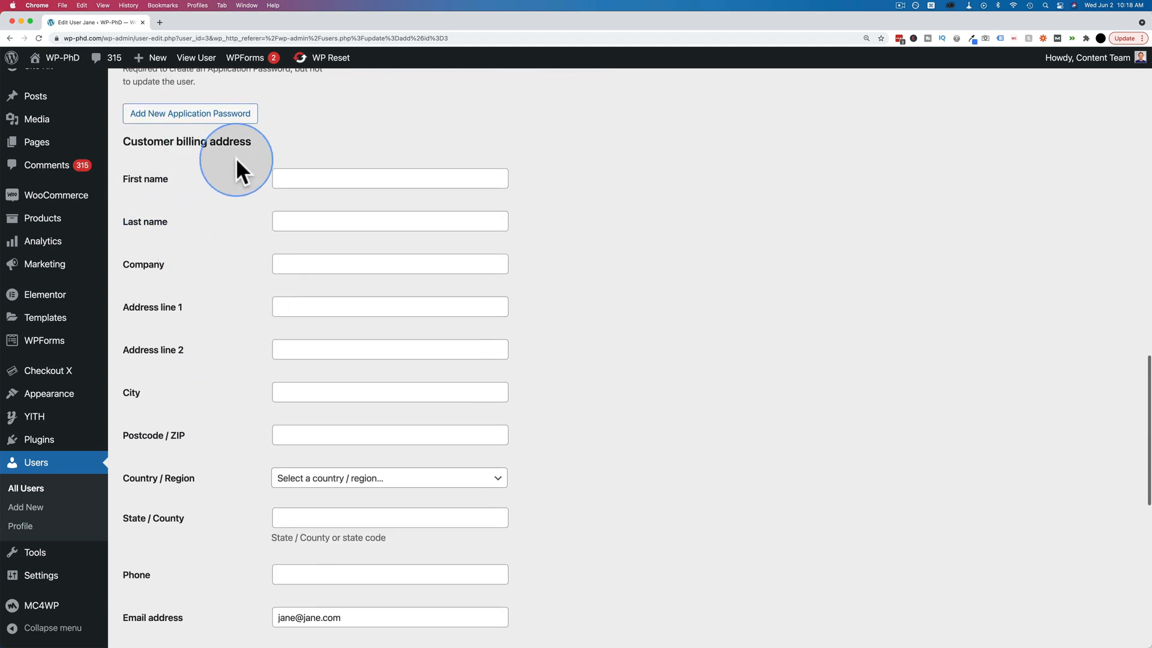
scroll(down, 3)
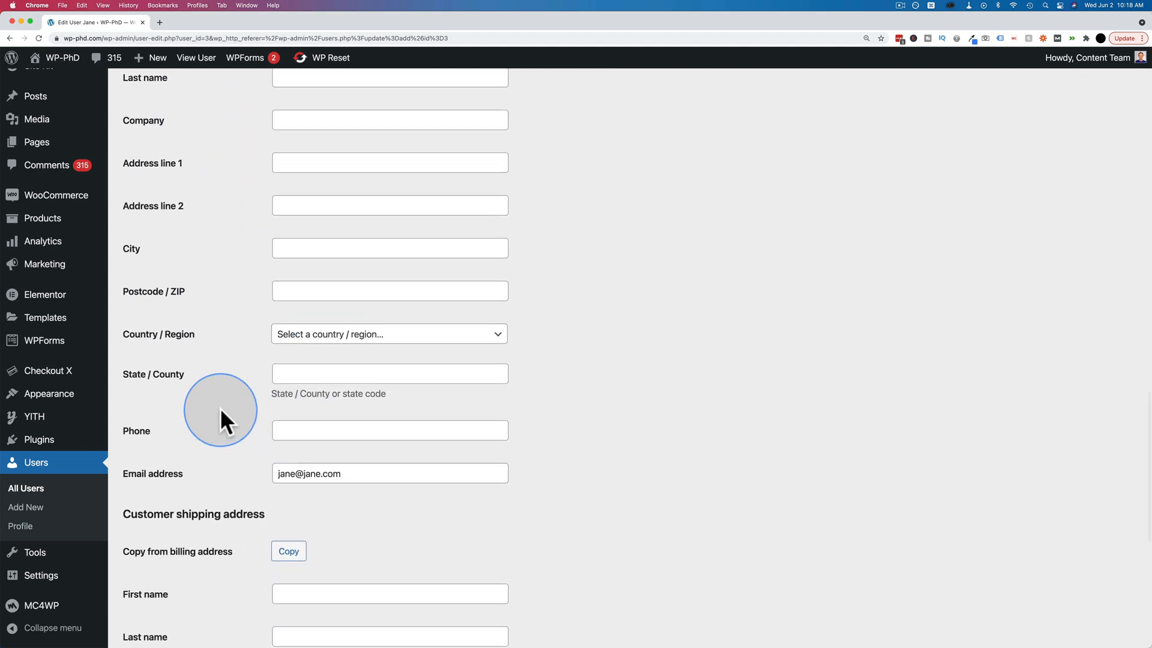
scroll(down, 3)
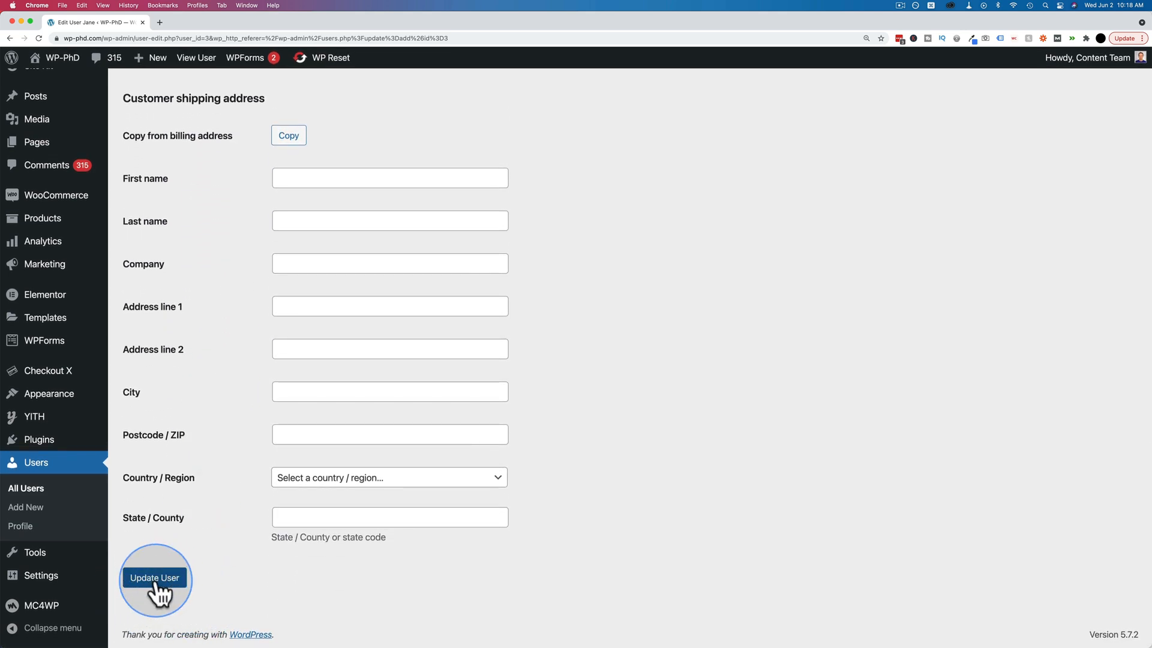
click(155, 577)
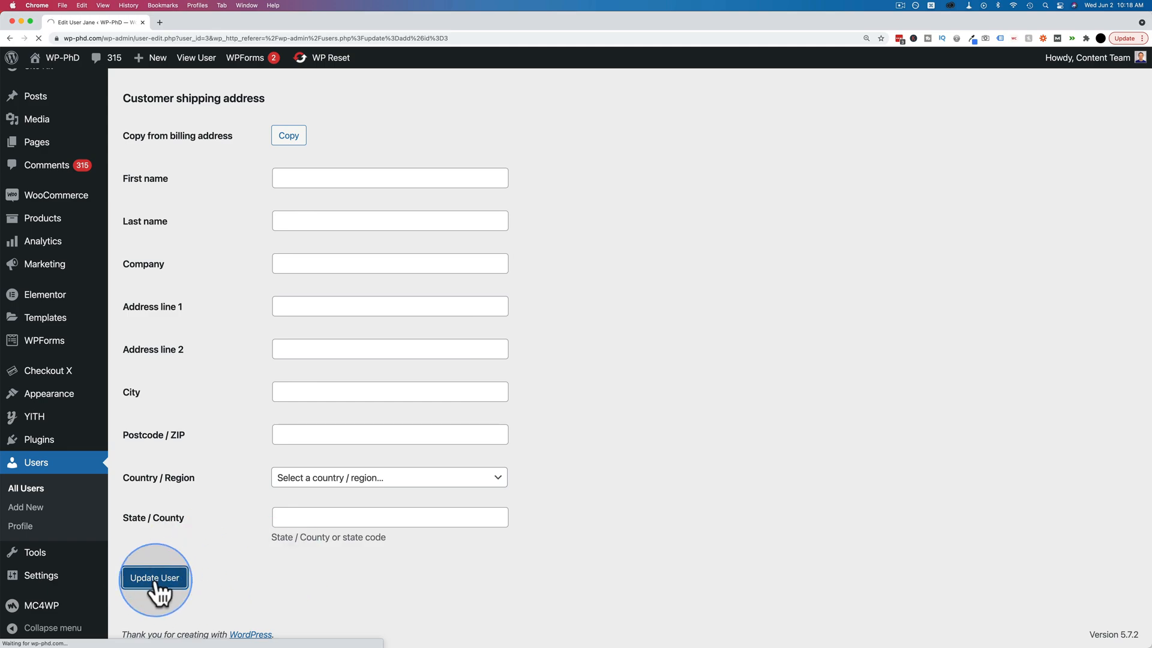